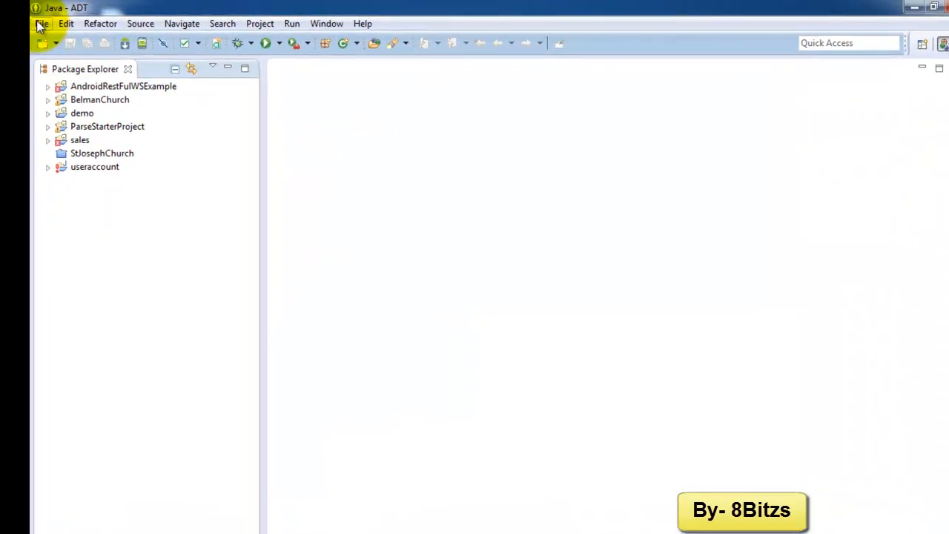
# Create the Android application project sampleads with default SDK, icon and a blank MainActivity
pyautogui.click(41, 23)
pyautogui.write('sampleads')
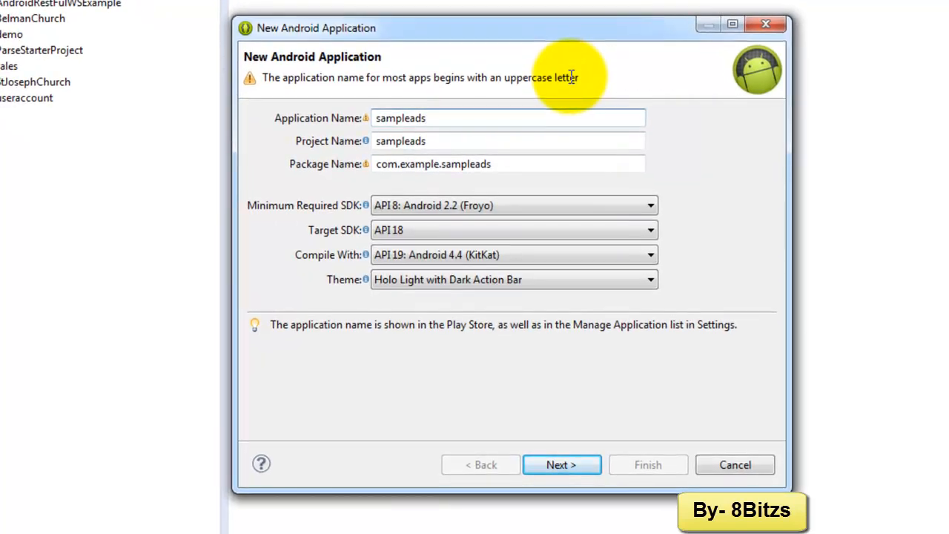
pyautogui.moveTo(571, 369)
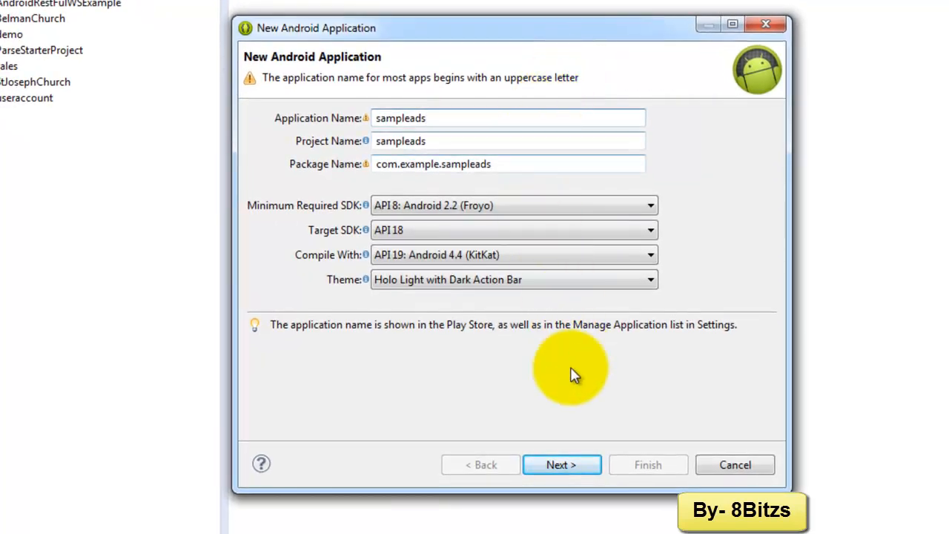
pyautogui.click(561, 465)
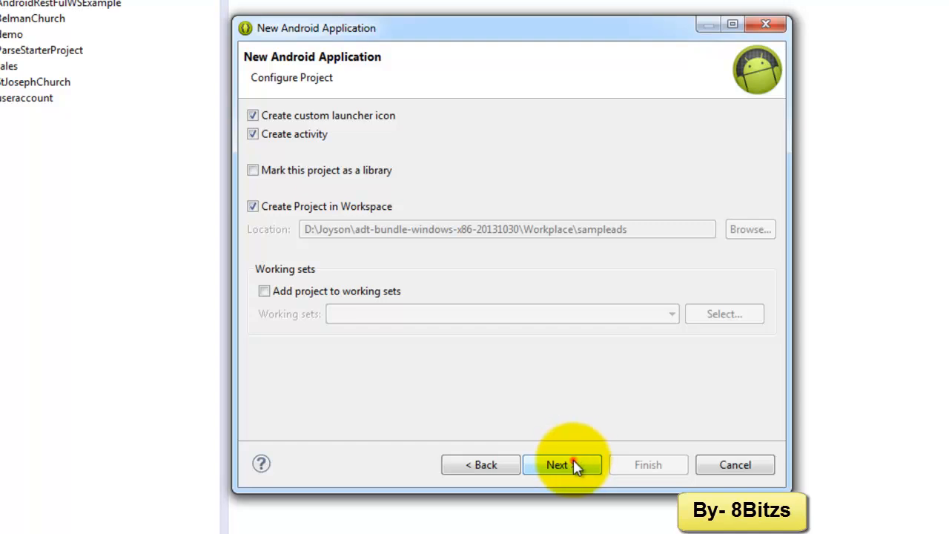
pyautogui.click(561, 465)
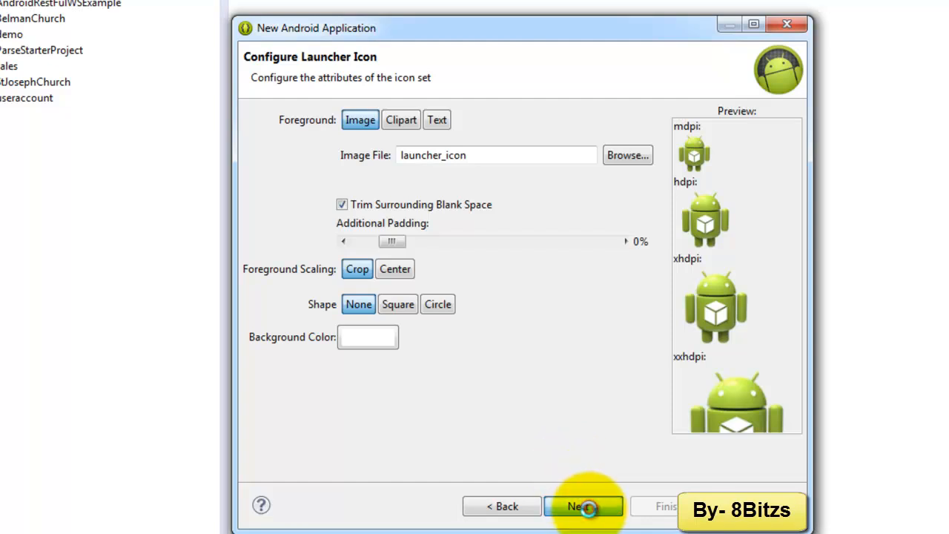
pyautogui.click(582, 505)
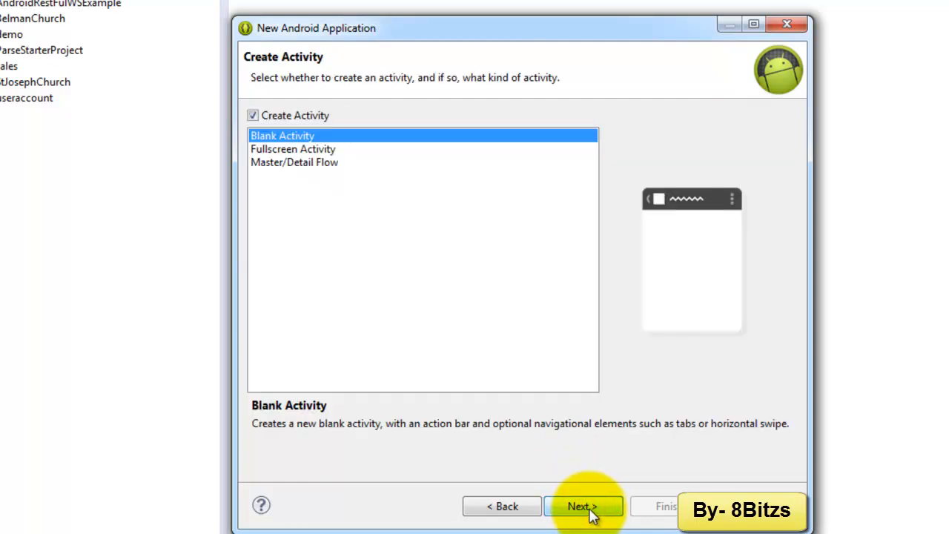
pyautogui.click(583, 506)
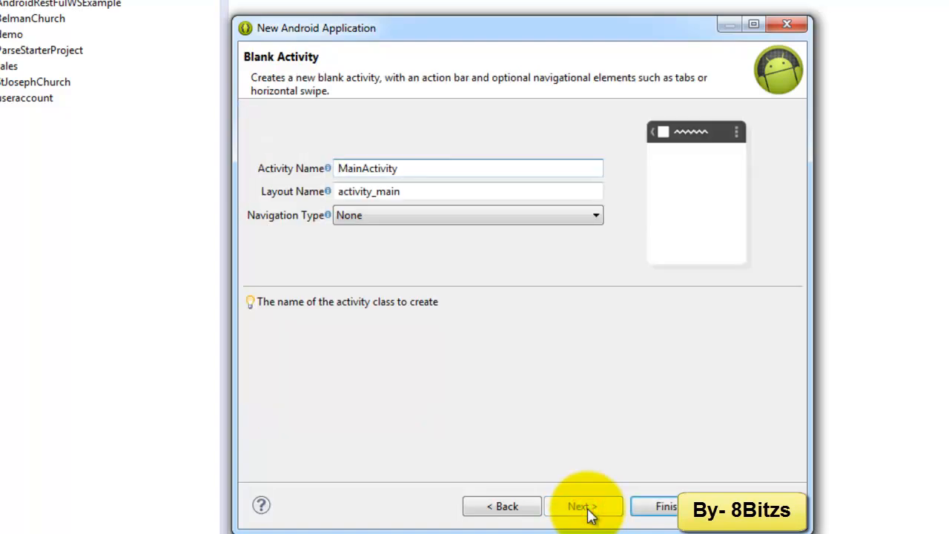
pyautogui.click(660, 506)
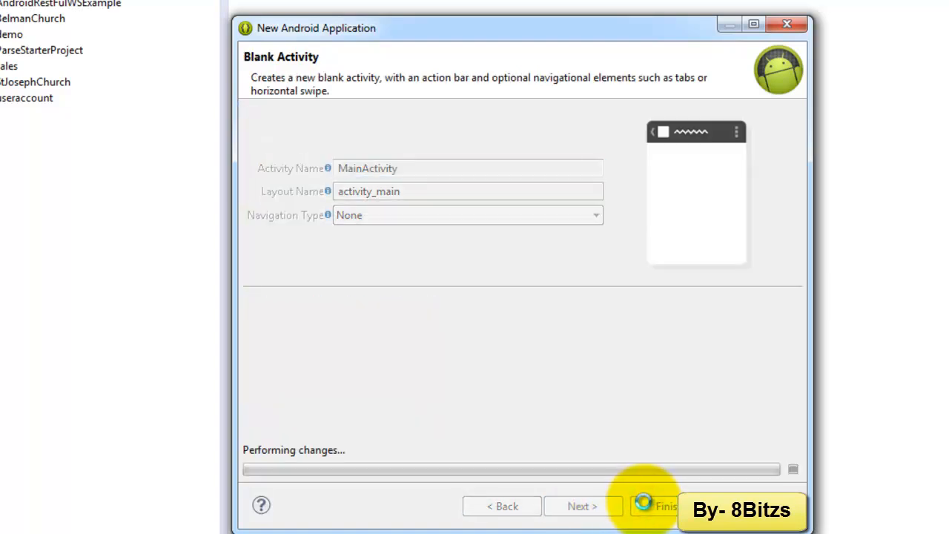
pyautogui.click(658, 506)
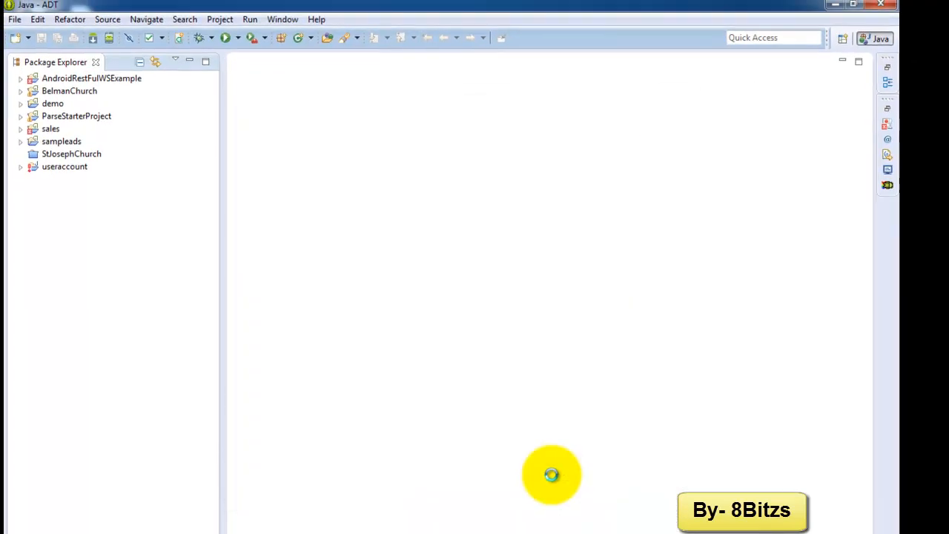
pyautogui.moveTo(219, 236)
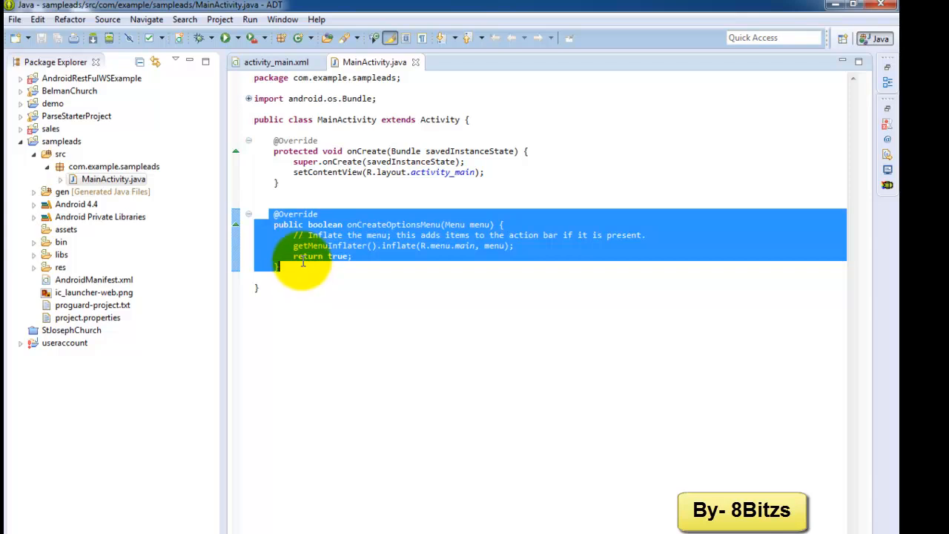
# Delete onCreateOptionsMenu from MainActivity.java and expand res > layout in Package Explorer
pyautogui.press('Delete')
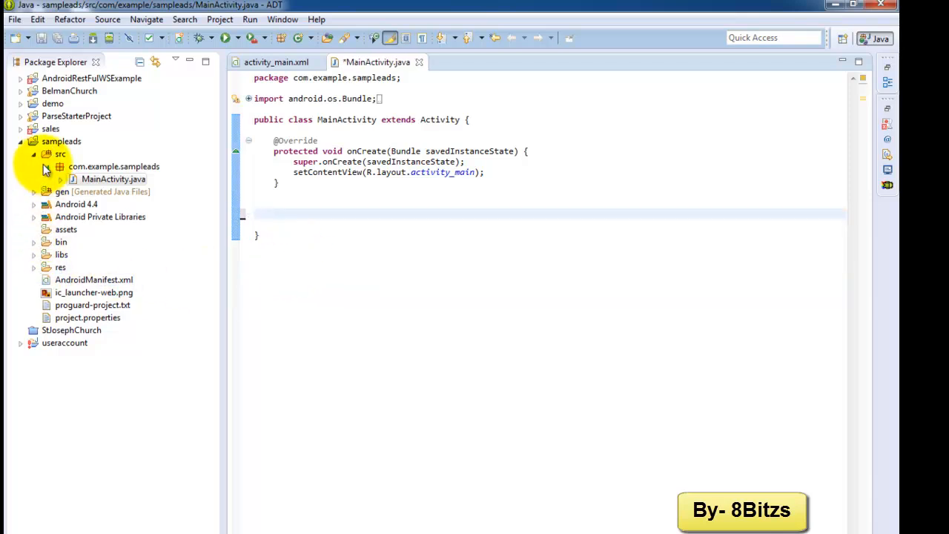
pyautogui.click(34, 267)
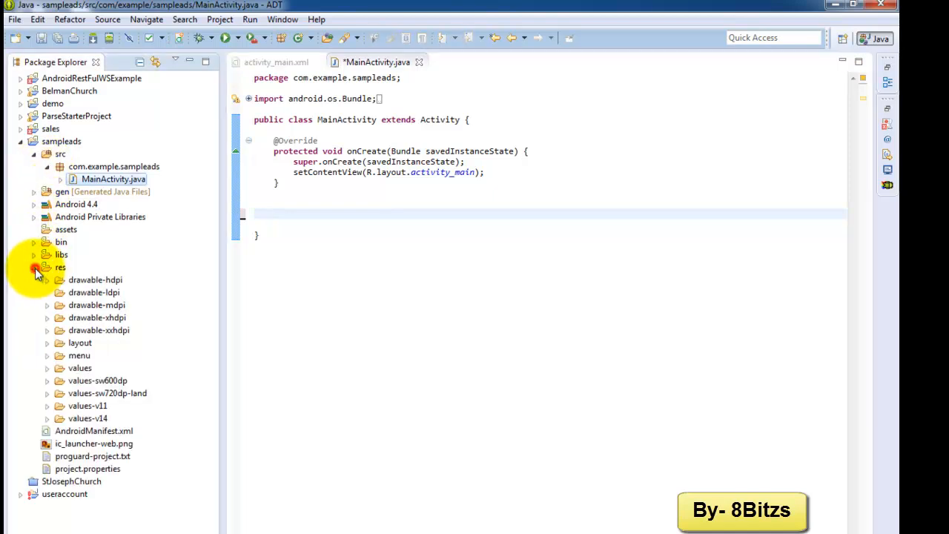
pyautogui.click(48, 343)
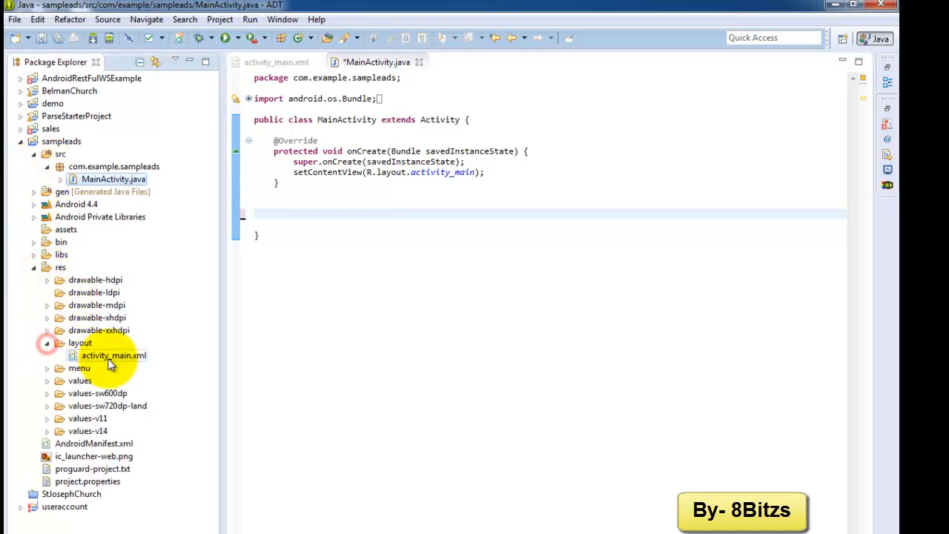
# Set the activity_main.xml TextView text to "Welcome to my Ads" in XML source and save
pyautogui.doubleClick(114, 355)
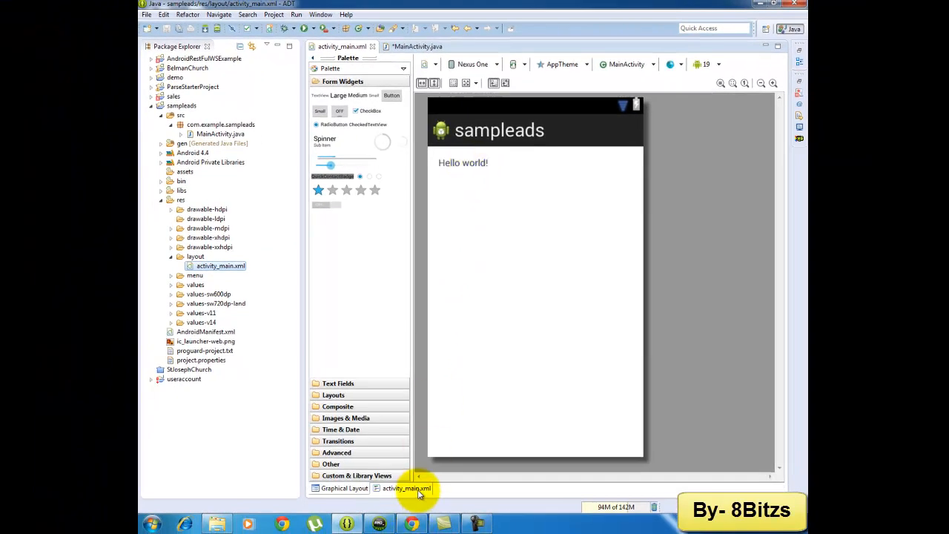
pyautogui.click(406, 488)
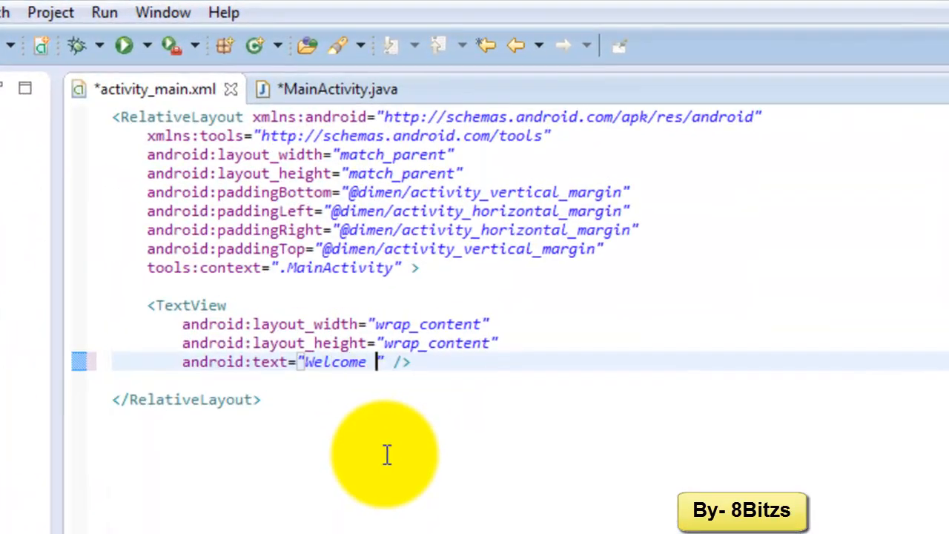
pyautogui.write('to my a')
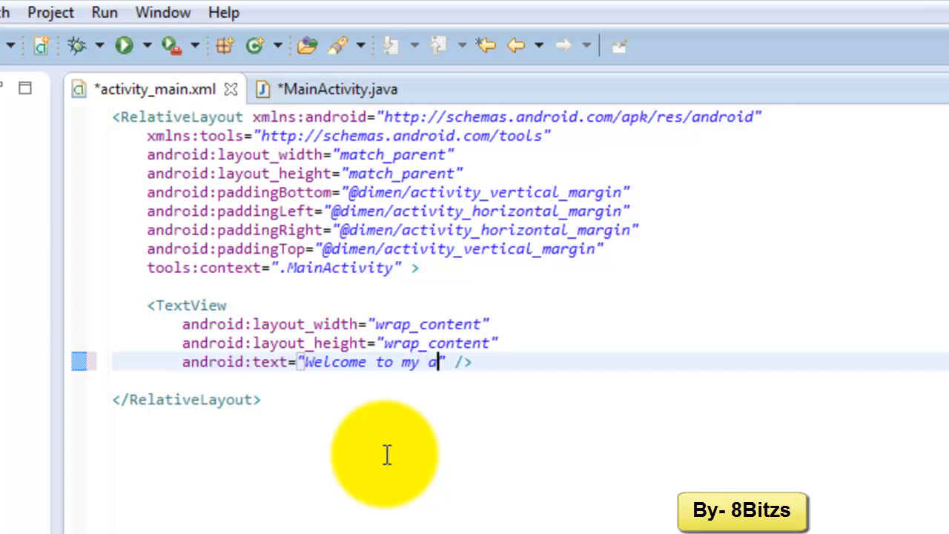
pyautogui.write('ds')
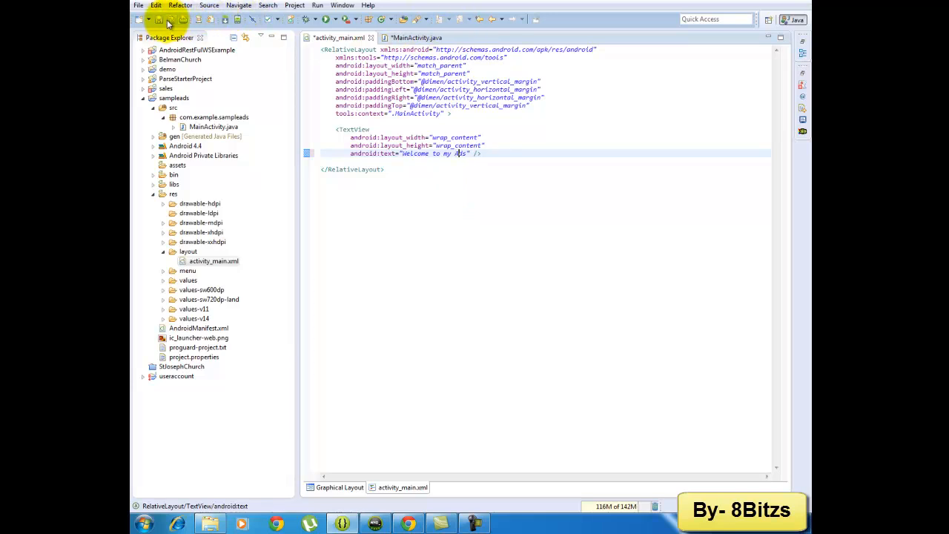
pyautogui.click(339, 487)
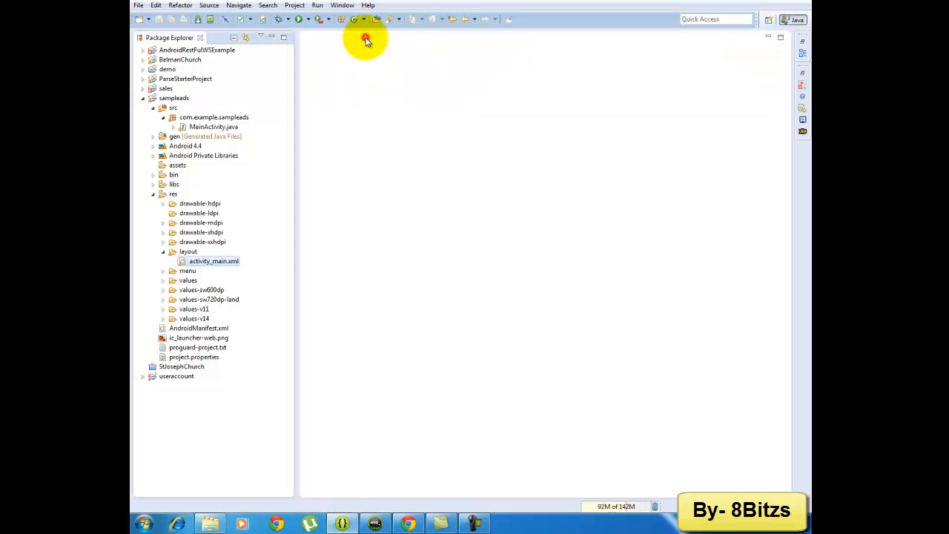
pyautogui.click(174, 98)
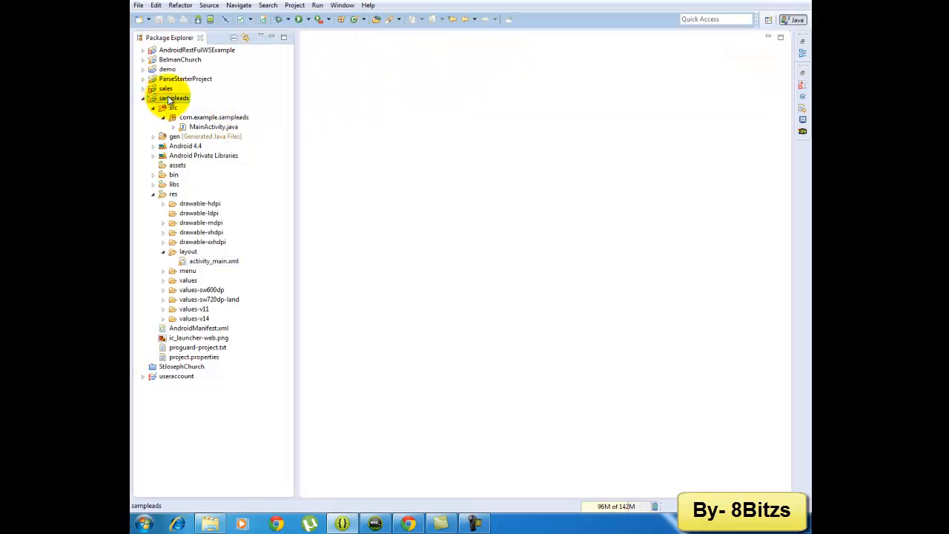
pyautogui.rightClick(174, 98)
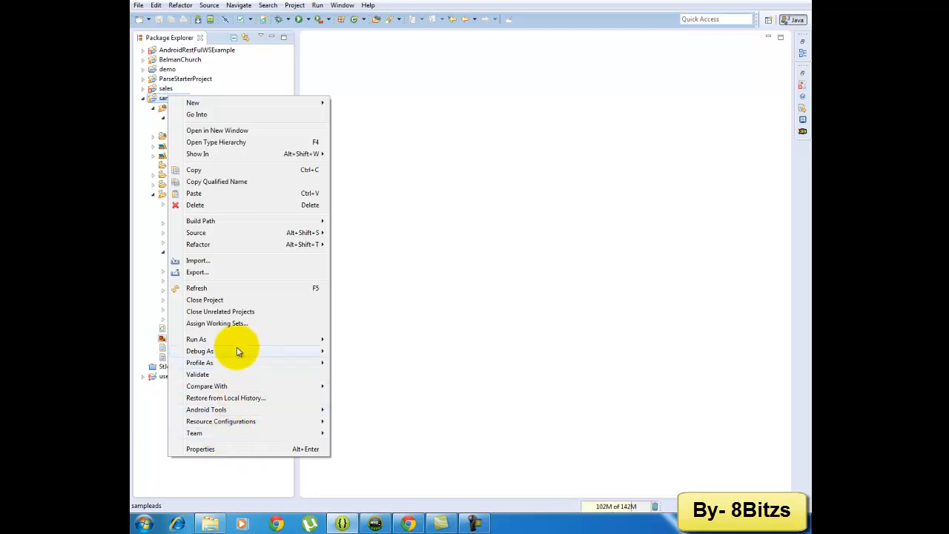
pyautogui.click(196, 339)
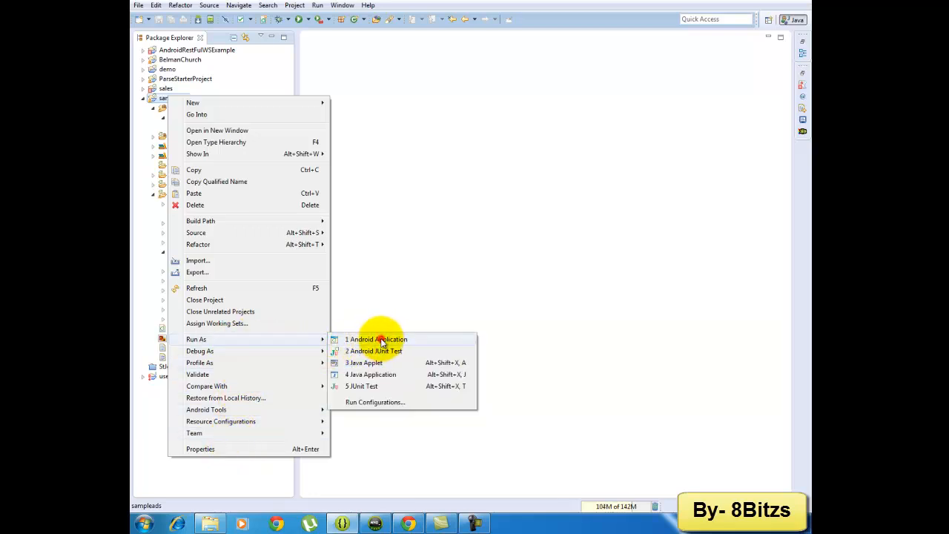
pyautogui.click(377, 339)
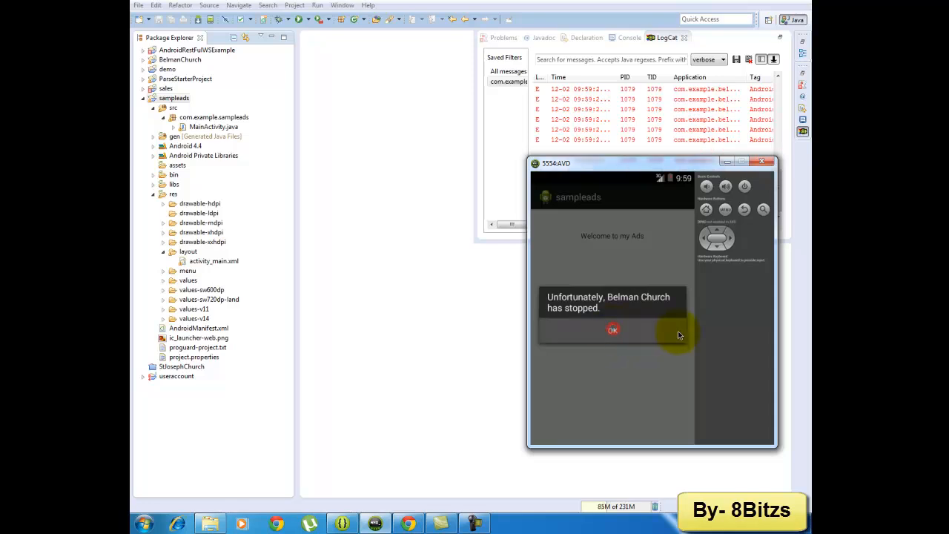
pyautogui.click(611, 330)
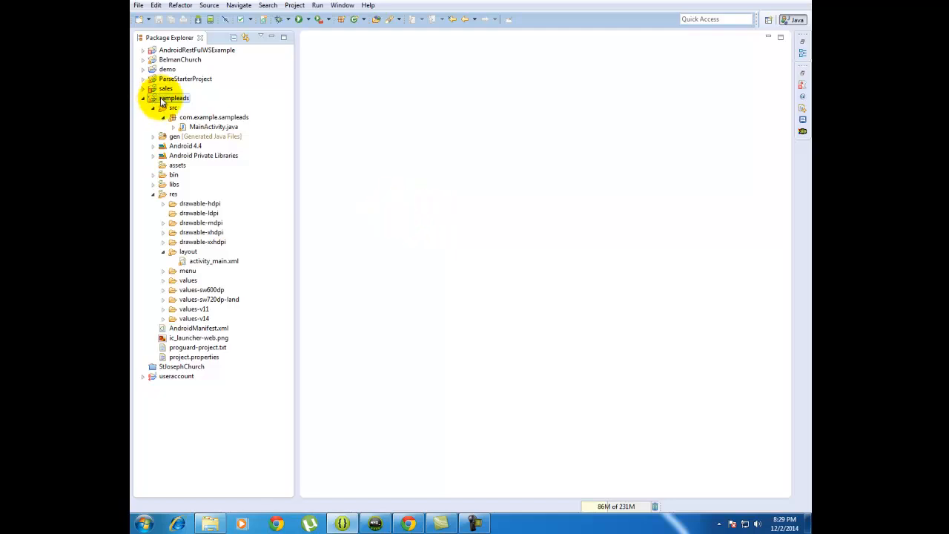
# Start Export Android Application for the sampleads project from its context menu
pyautogui.rightClick(174, 98)
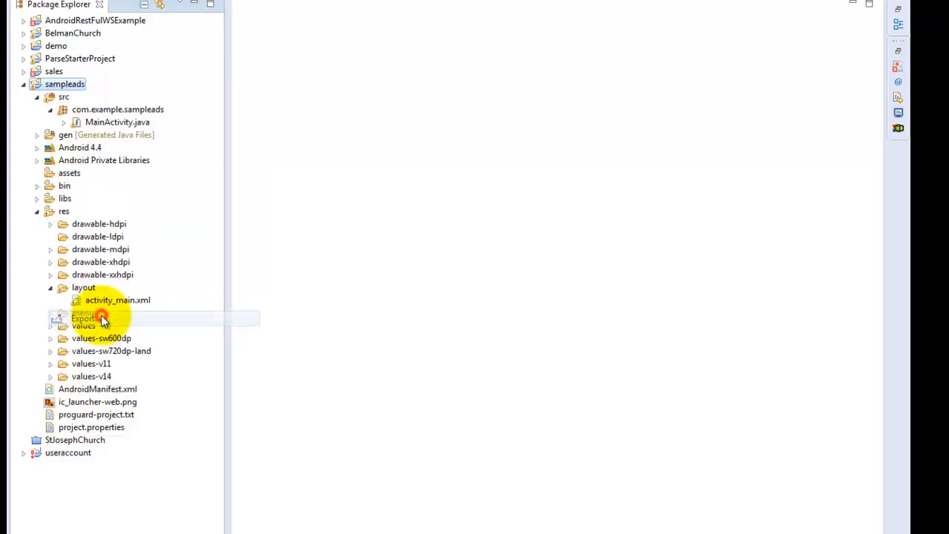
pyautogui.click(85, 318)
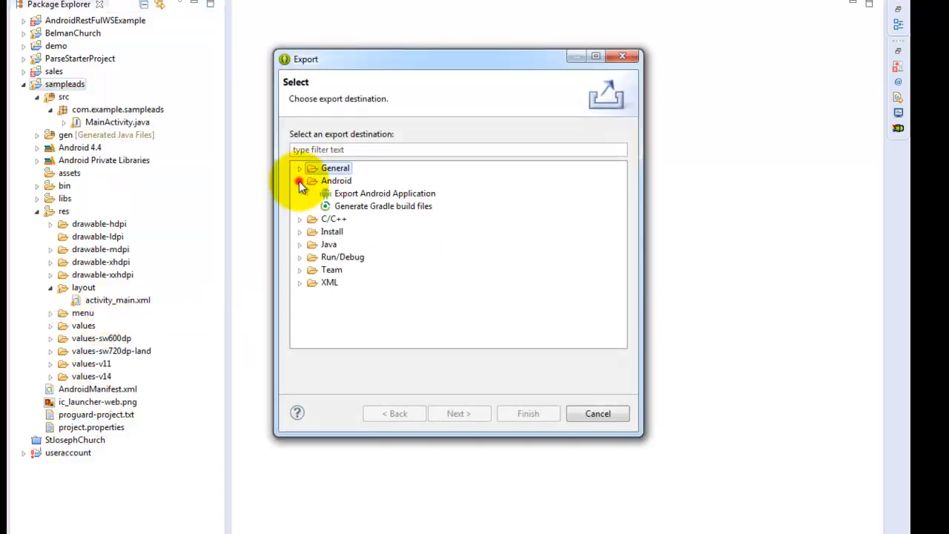
pyautogui.click(383, 193)
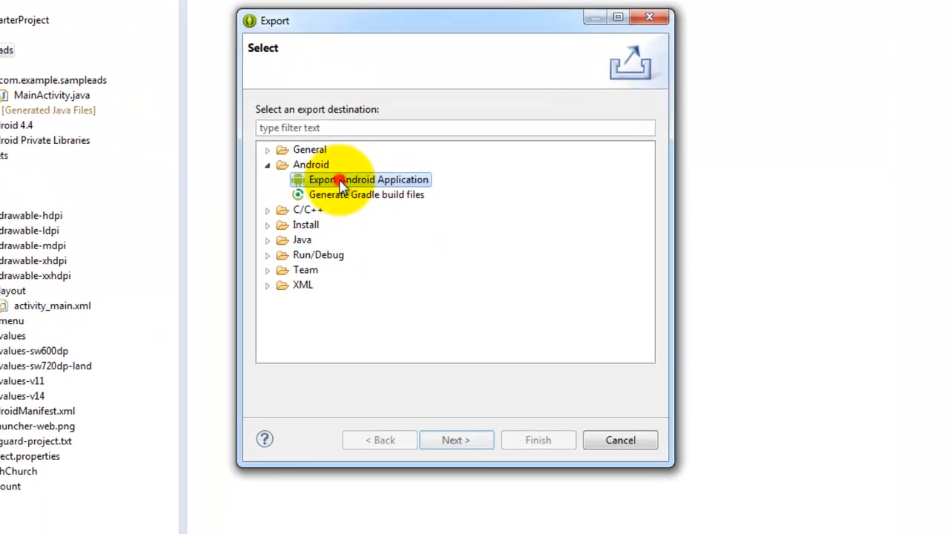
pyautogui.click(456, 439)
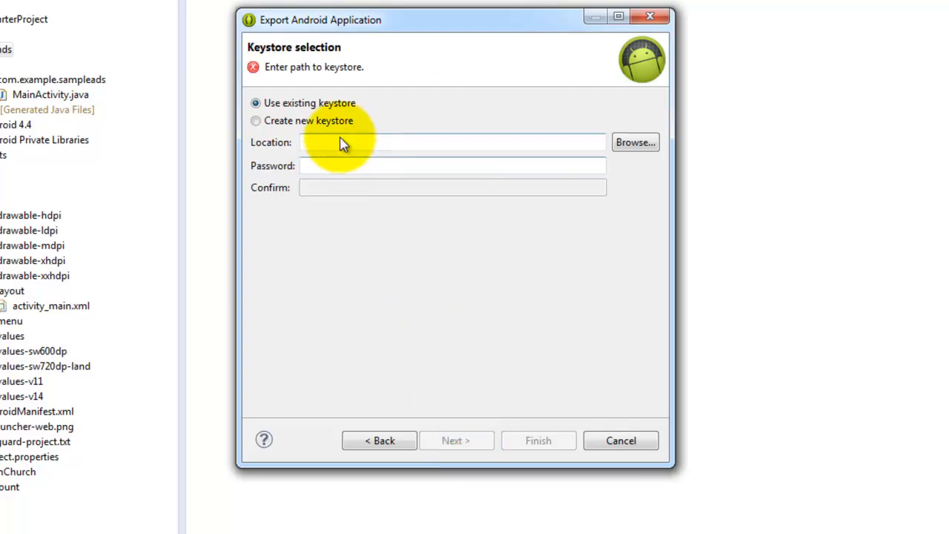
# Create a new keystore file keystrokes in the Workplace folder with a confirmed password
pyautogui.click(255, 120)
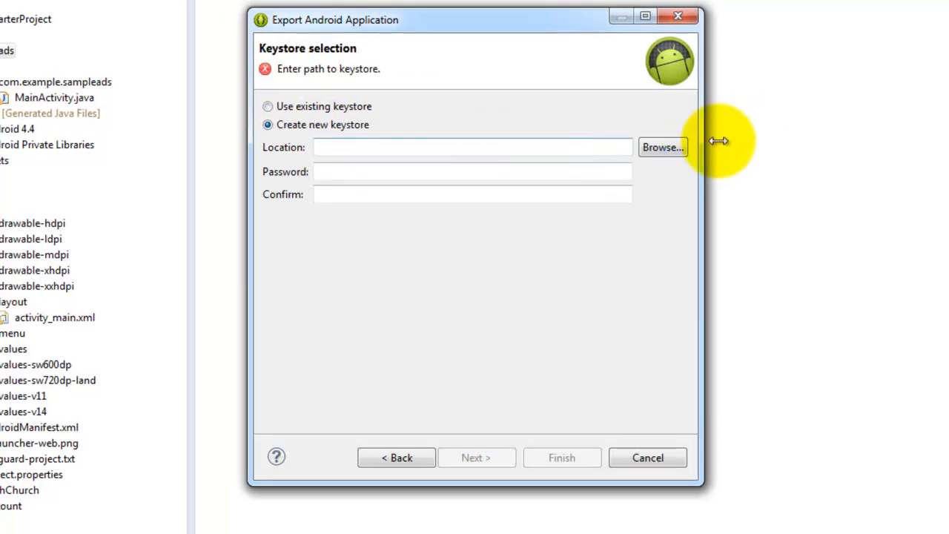
pyautogui.click(662, 147)
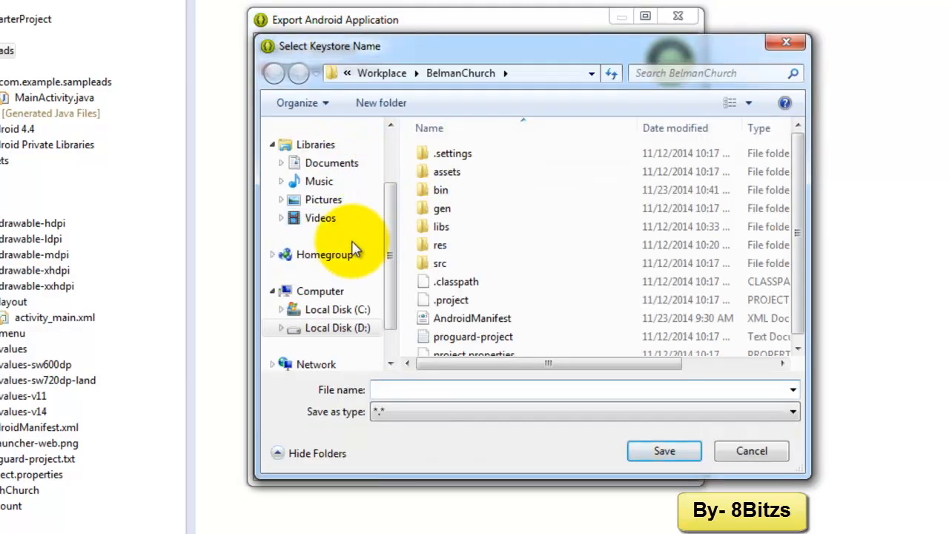
pyautogui.moveTo(567, 88)
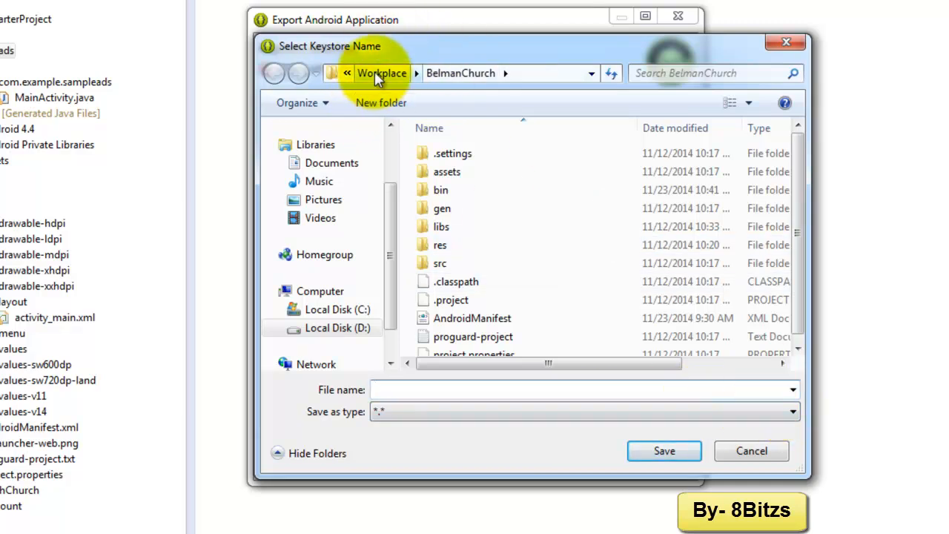
pyautogui.click(382, 73)
pyautogui.write('keystrokes')
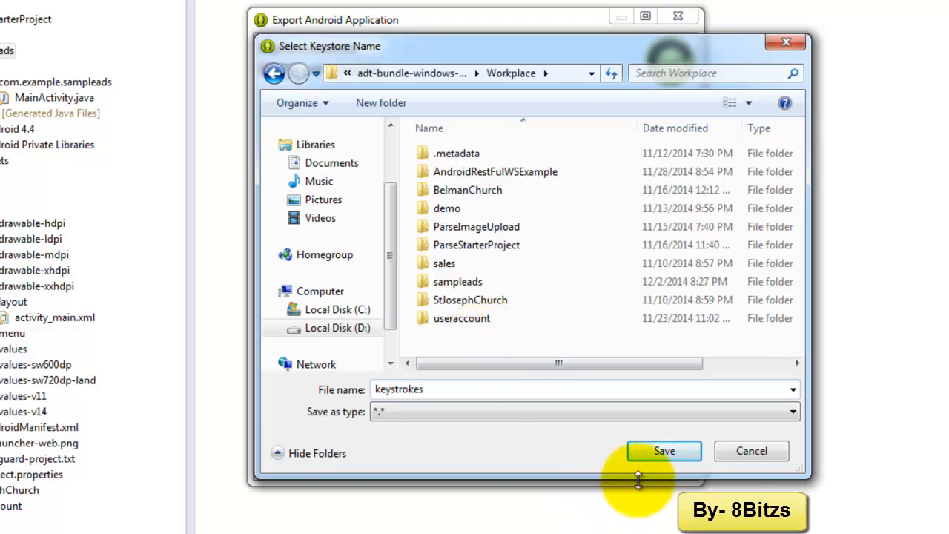
pyautogui.click(663, 451)
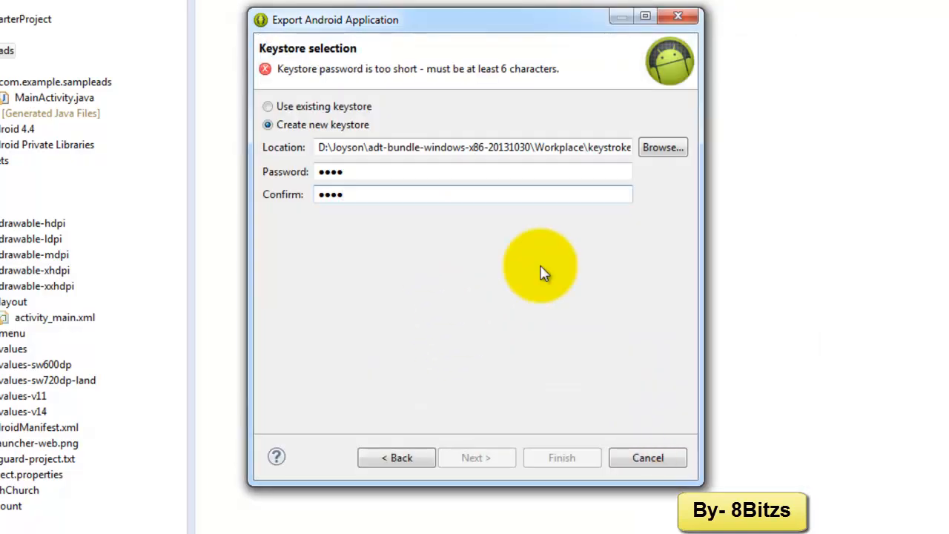
pyautogui.click(344, 171)
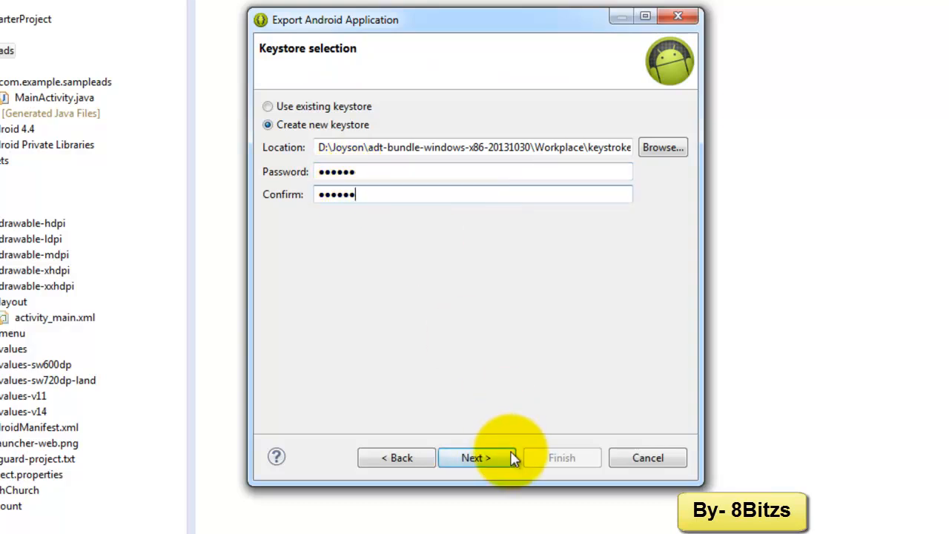
pyautogui.click(476, 457)
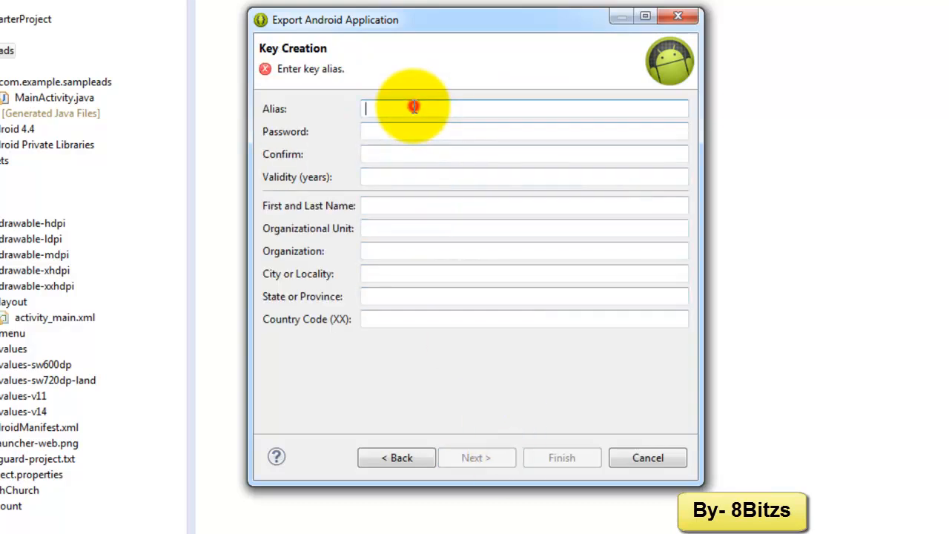
# Define signing key alias myAds with 25-year validity and name 8bitzs, then continue
pyautogui.write('myAds')
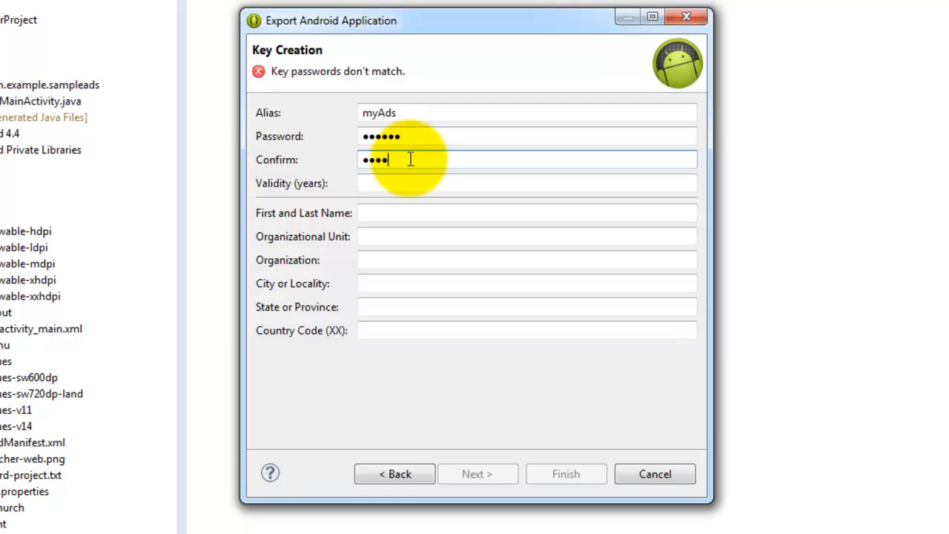
pyautogui.click(526, 183)
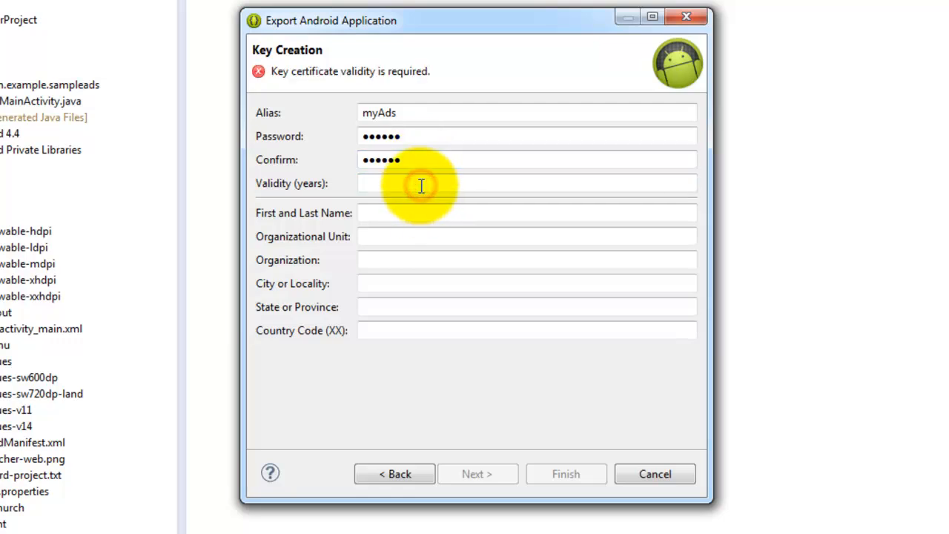
pyautogui.write('25')
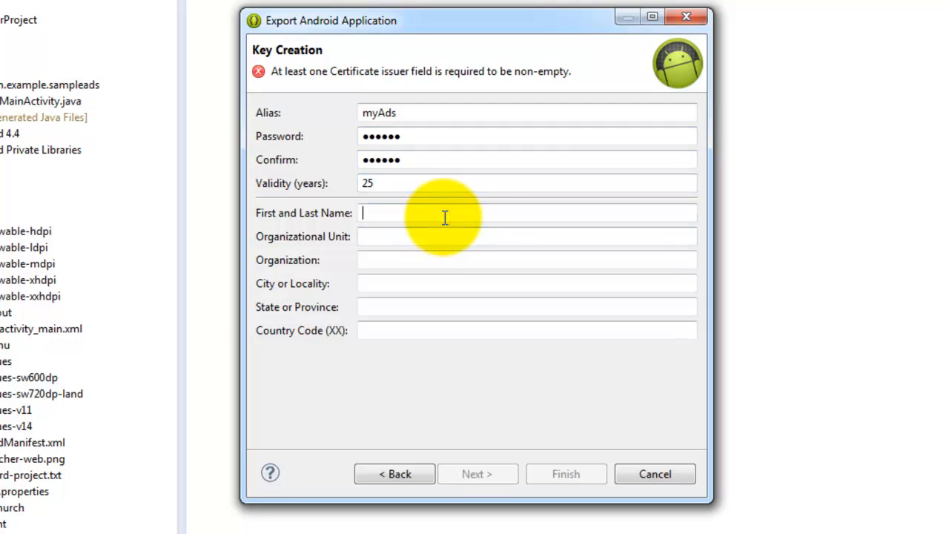
pyautogui.write('8bitz')
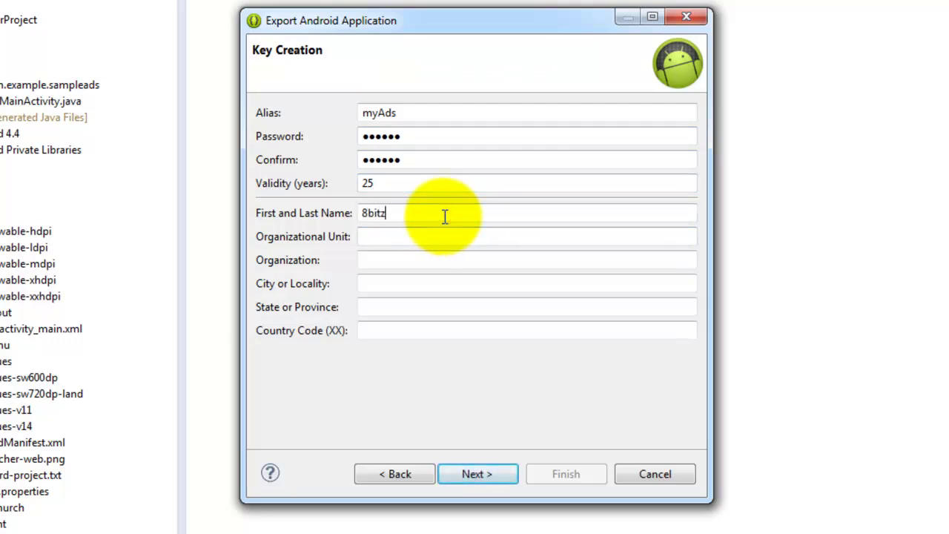
pyautogui.write('s')
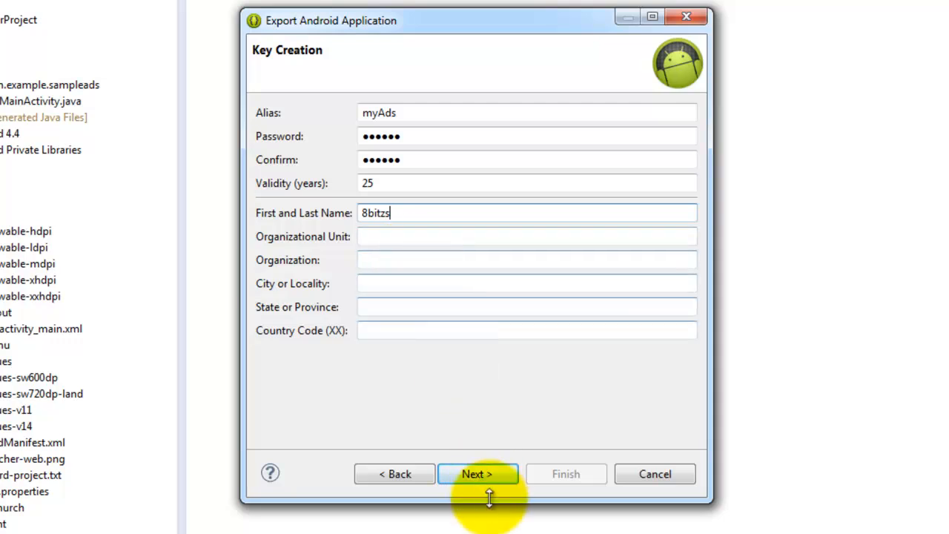
pyautogui.click(478, 474)
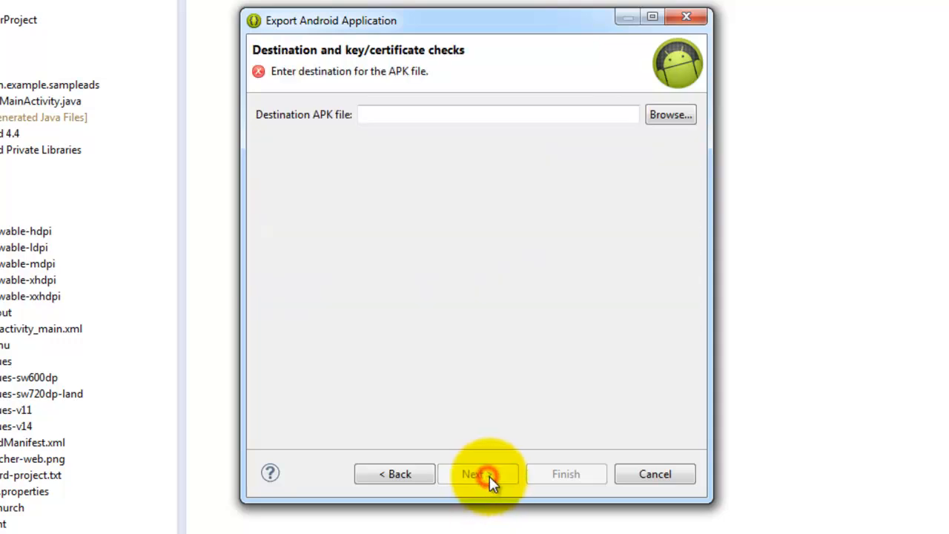
pyautogui.moveTo(623, 130)
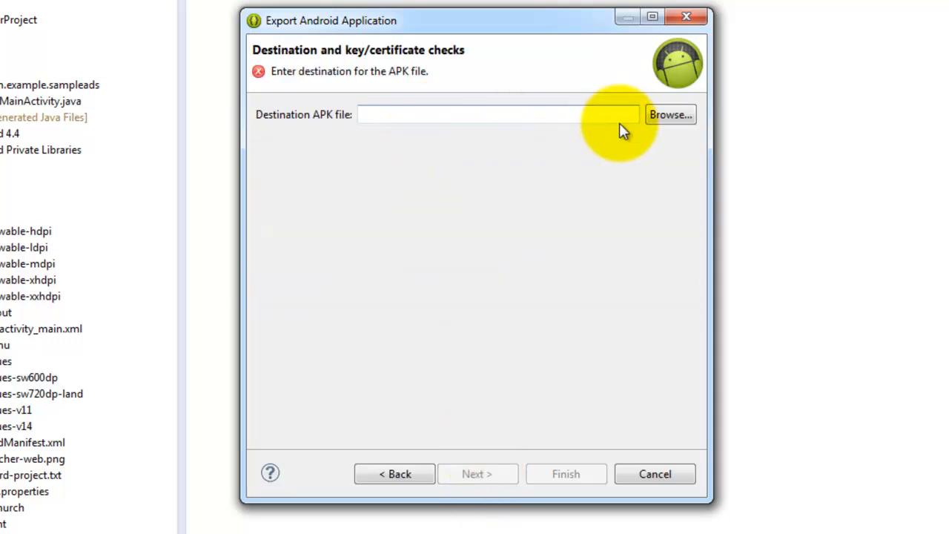
# Save the signed APK as sampleads in the Workplace folder and finish the export
pyautogui.click(668, 114)
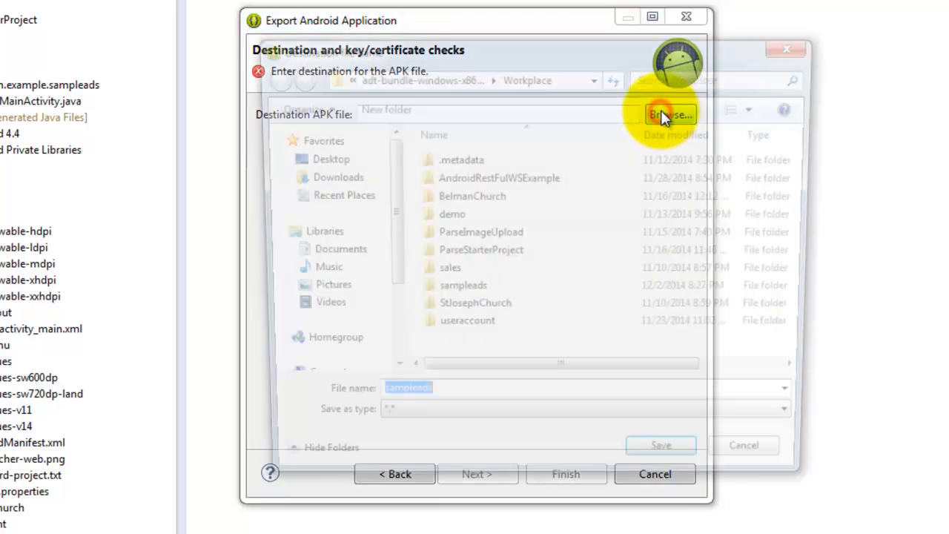
pyautogui.click(668, 114)
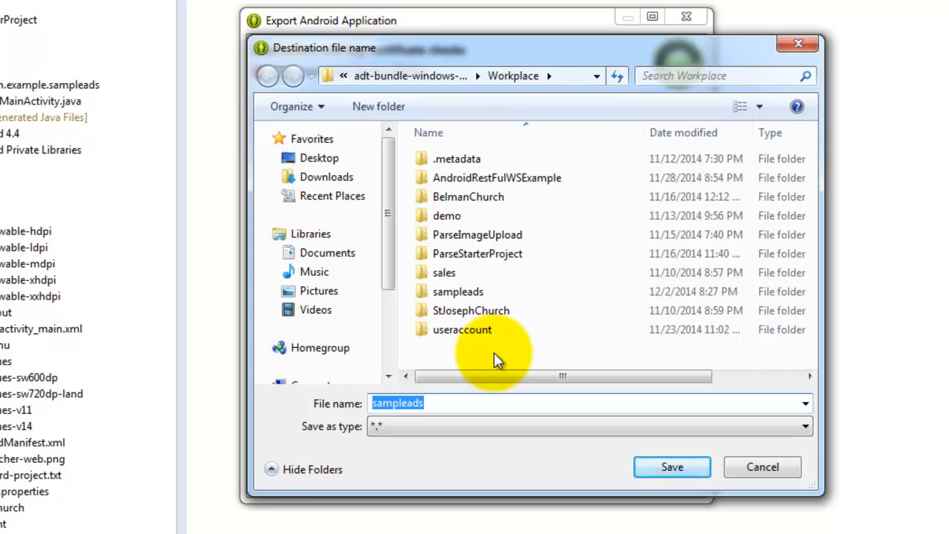
pyautogui.moveTo(645, 441)
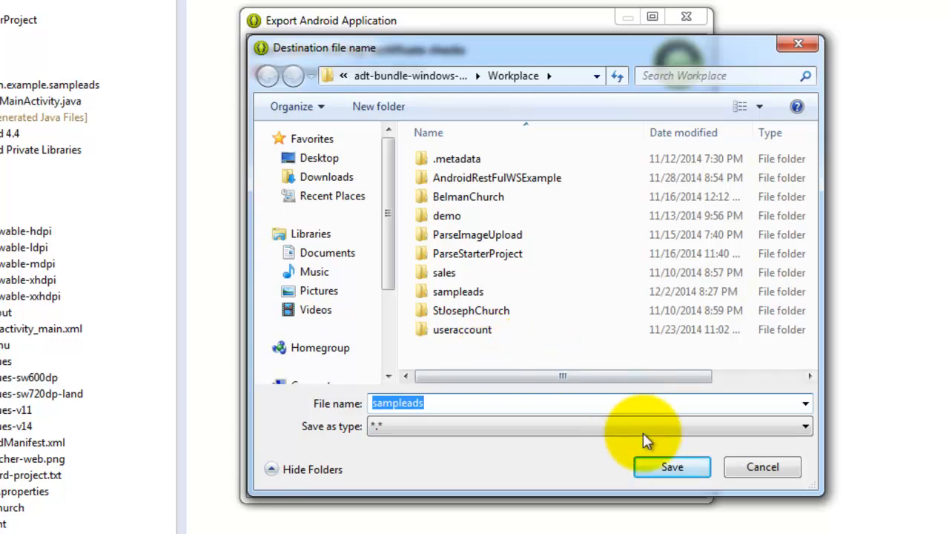
pyautogui.click(671, 466)
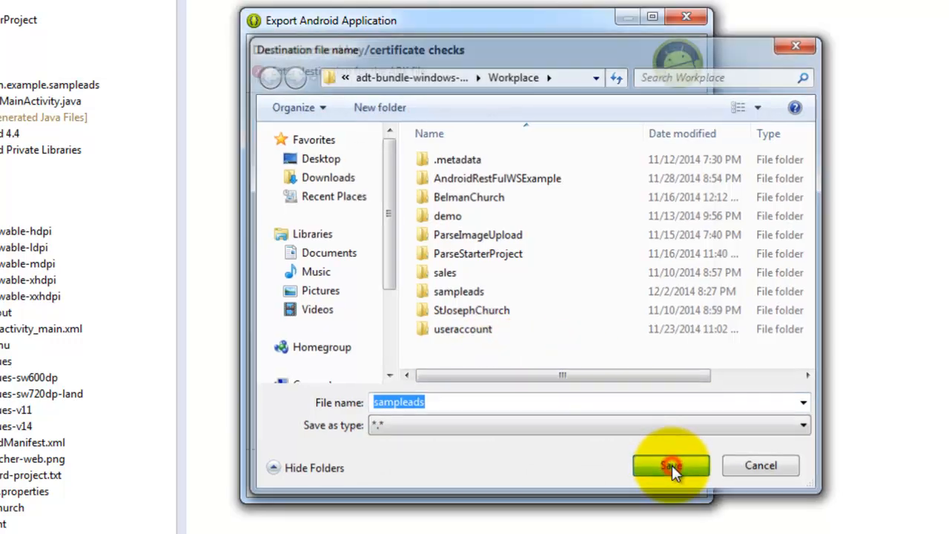
pyautogui.click(669, 465)
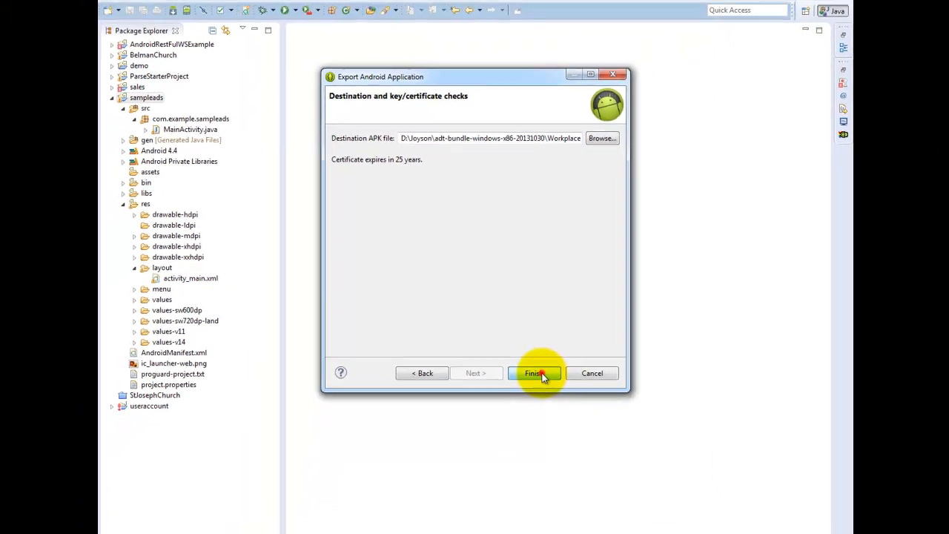
pyautogui.click(533, 373)
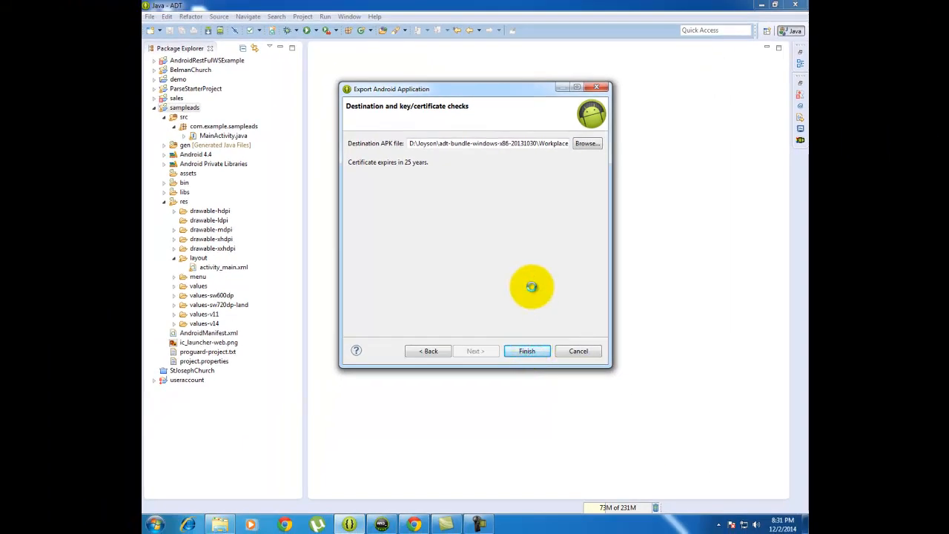
pyautogui.click(526, 351)
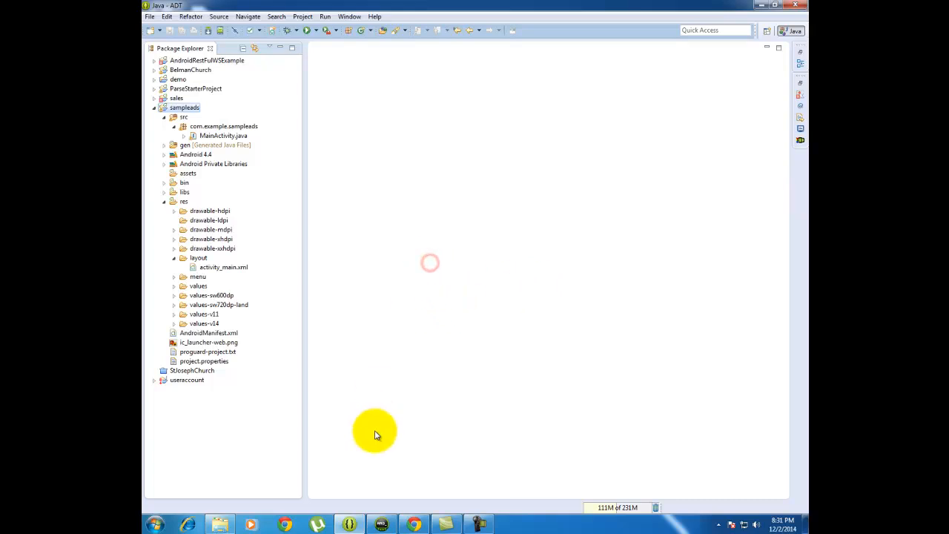
# Switch to the Windows Explorer window on Local Disk D from the taskbar
pyautogui.click(223, 525)
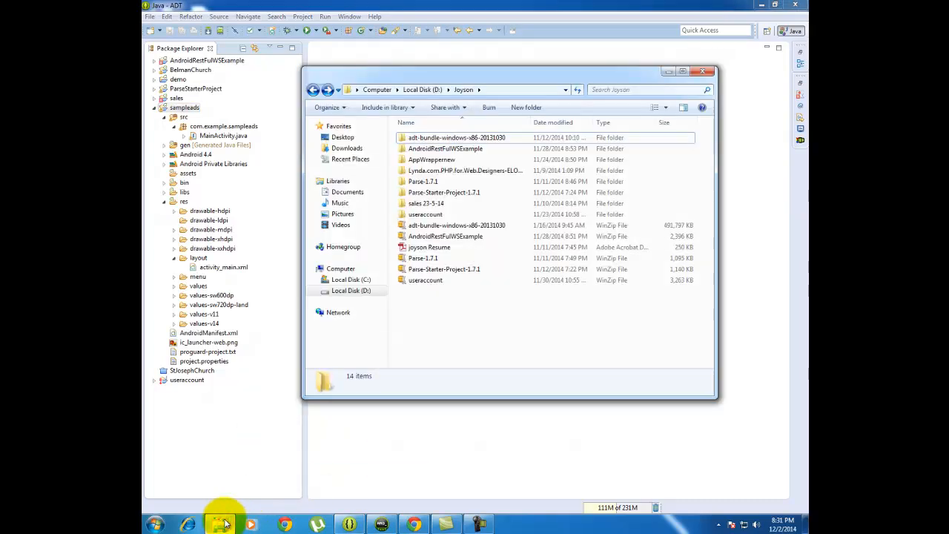
pyautogui.moveTo(462, 321)
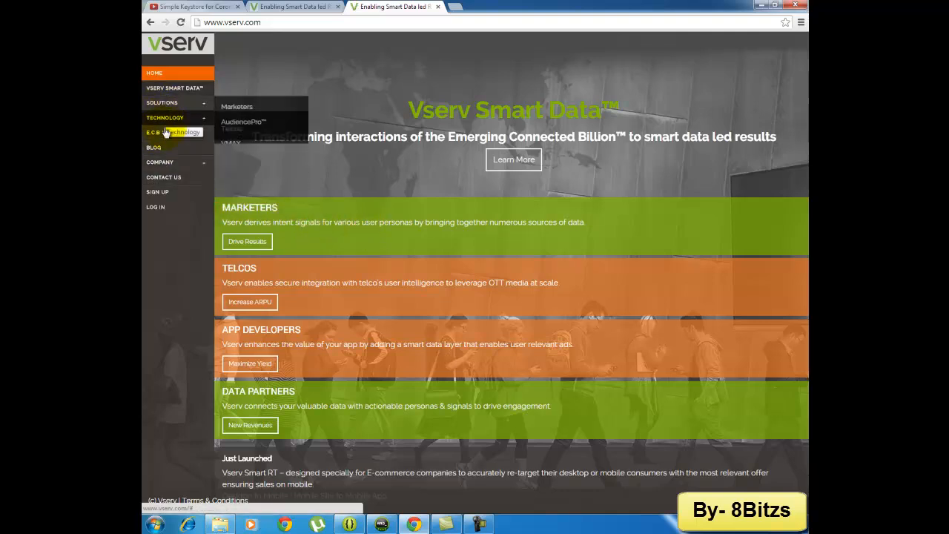
# Expand the Technology section on the vserv.com site in Chrome
pyautogui.click(154, 207)
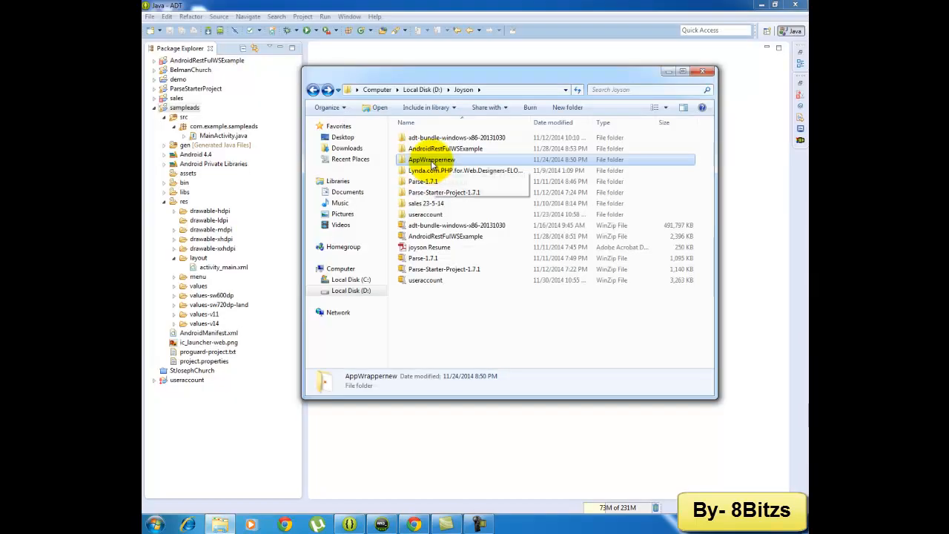
# Launch the AppWrapper application from the AppWrappernew folder to reach its sign-in screen
pyautogui.doubleClick(430, 160)
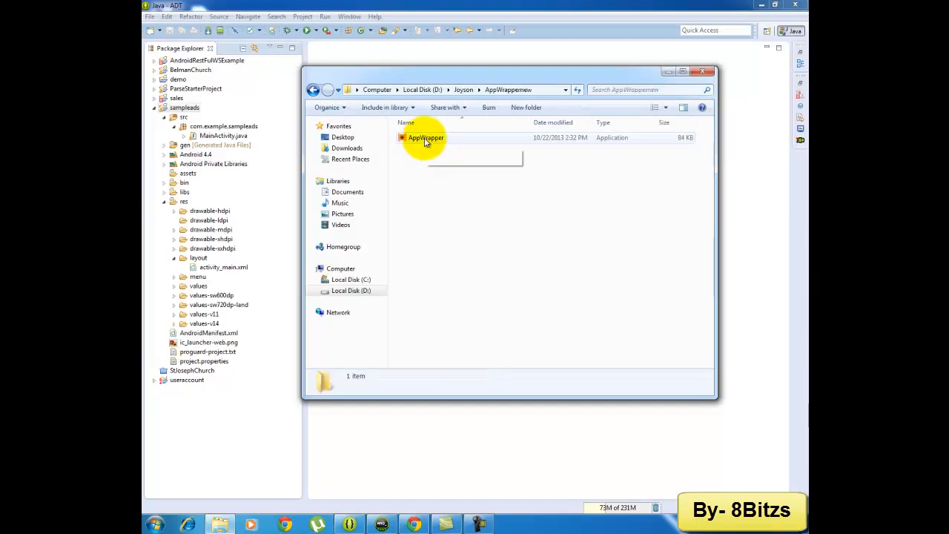
pyautogui.click(425, 138)
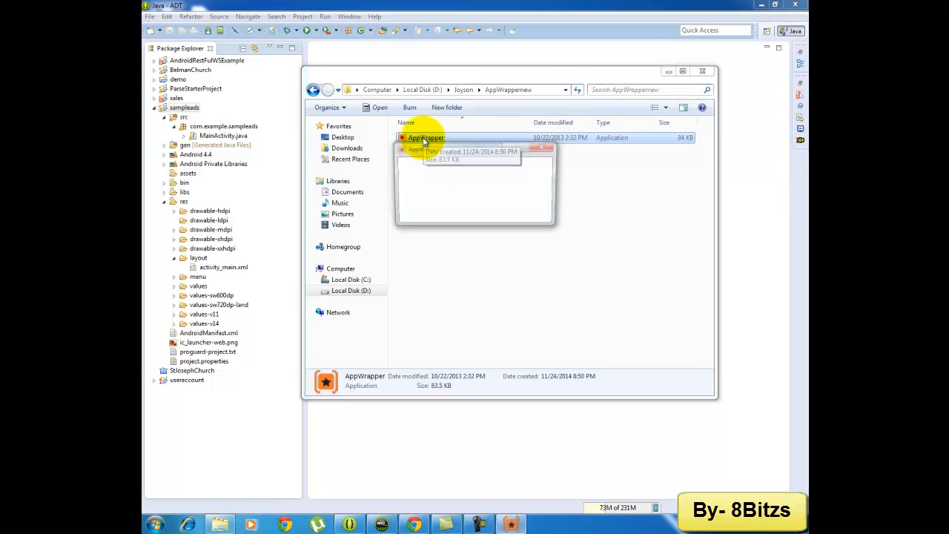
pyautogui.doubleClick(426, 137)
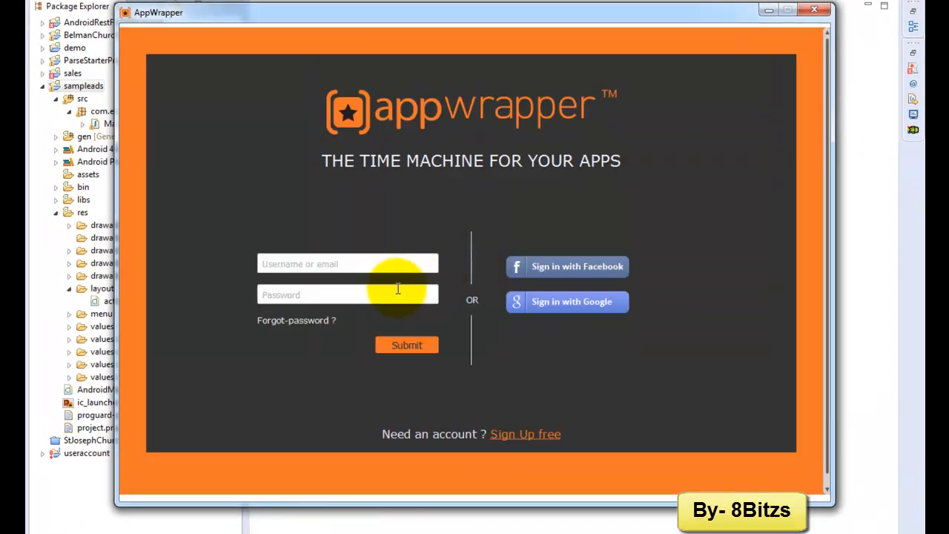
pyautogui.moveTo(591, 301)
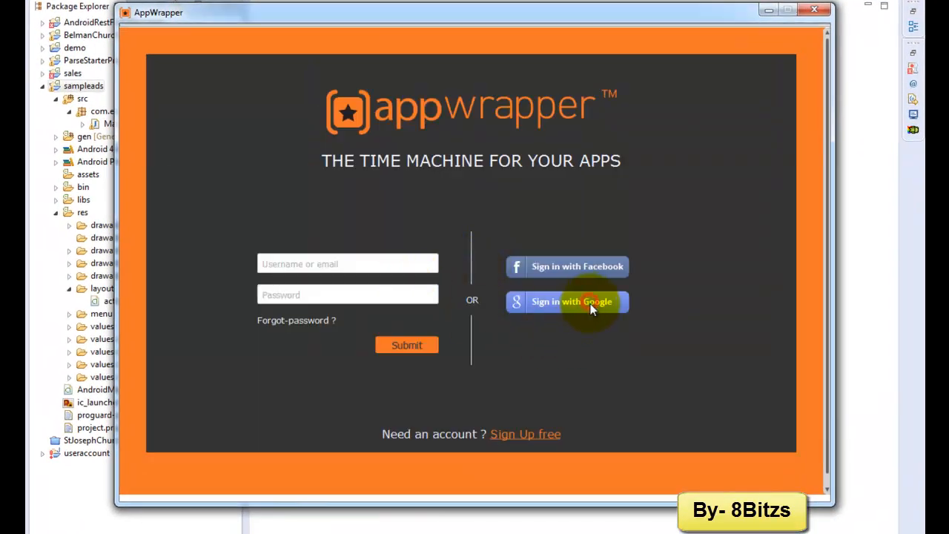
# Sign in to AppWrapper with the Google account to reach the three-step integration dashboard
pyautogui.click(567, 302)
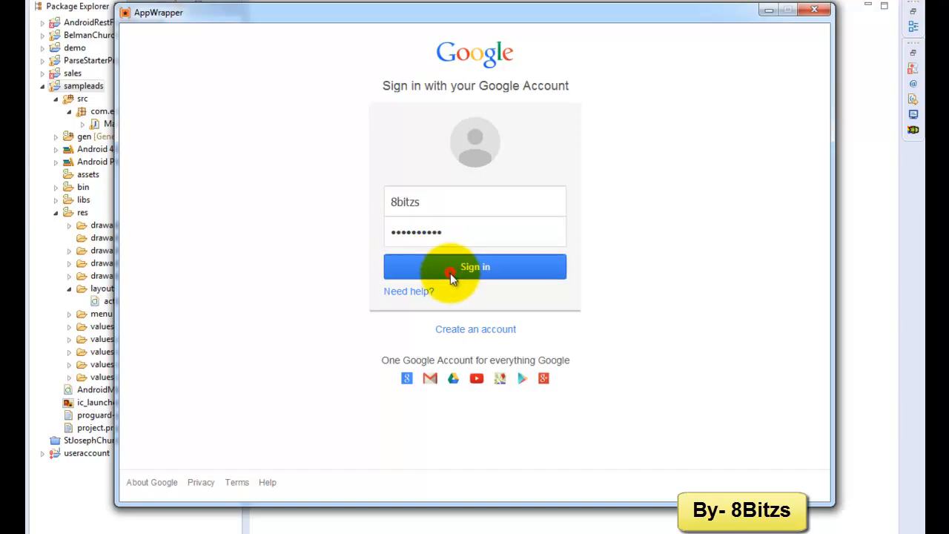
pyautogui.click(475, 266)
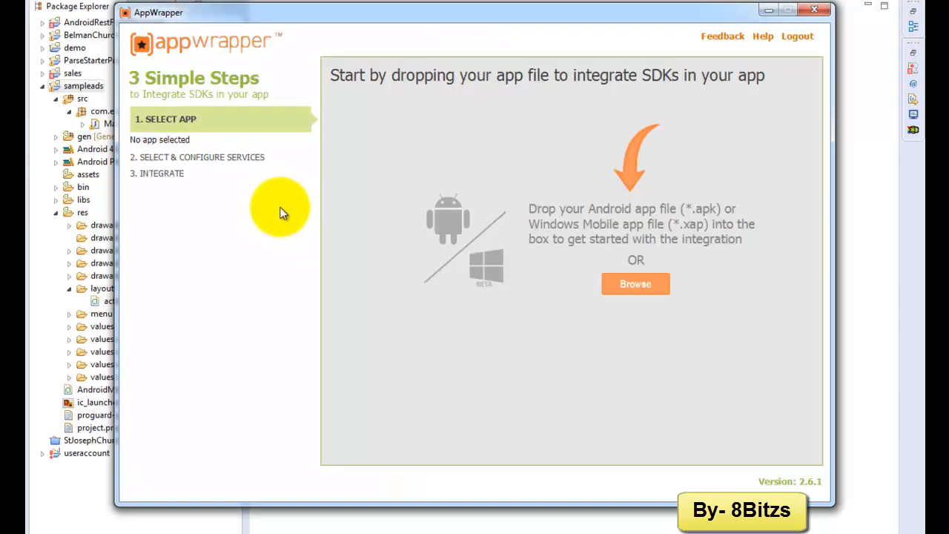
pyautogui.moveTo(273, 206)
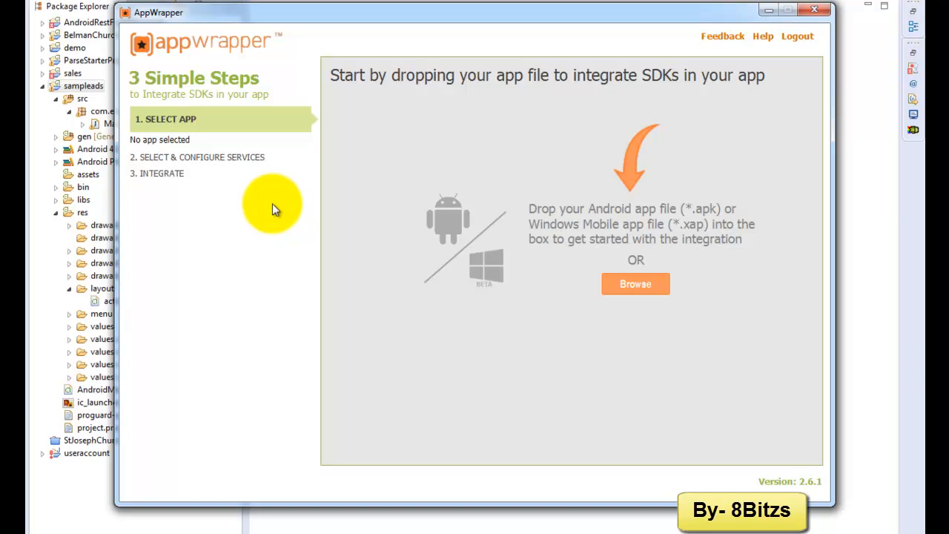
pyautogui.moveTo(789, 265)
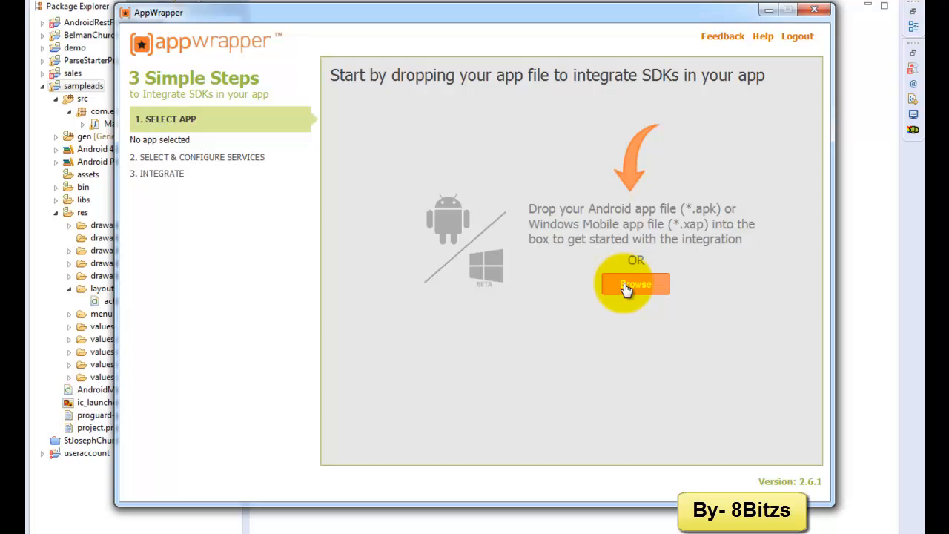
# Browse for and load sampleads.apk from the Workplace folder as the app to integrate
pyautogui.click(634, 284)
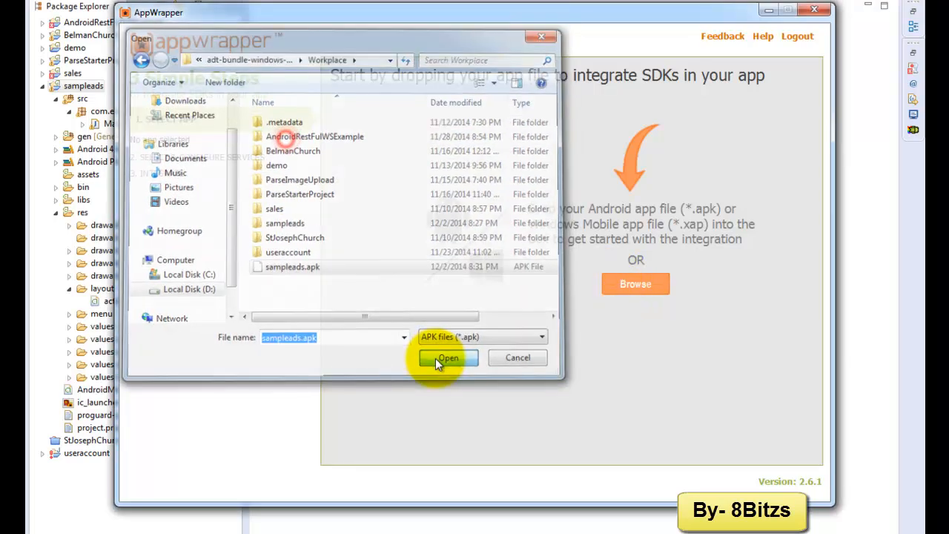
pyautogui.click(447, 357)
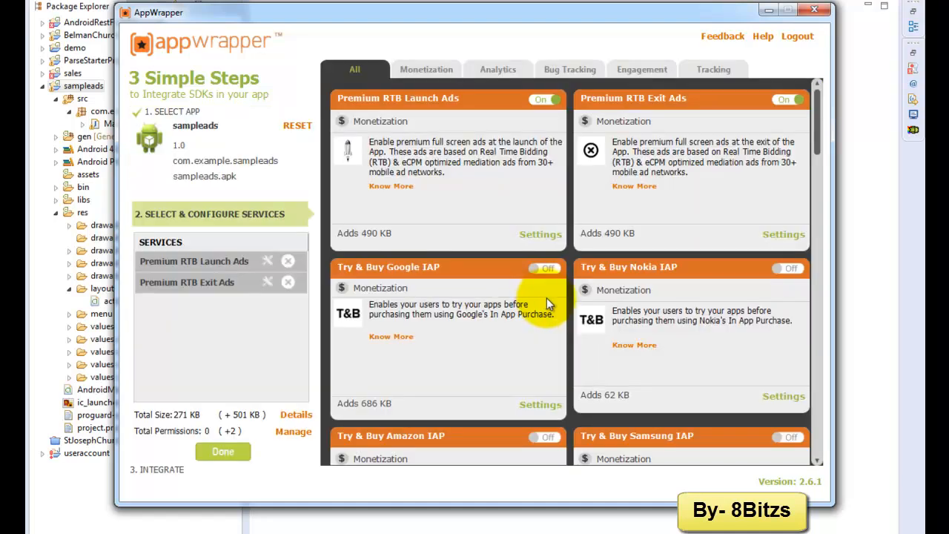
pyautogui.moveTo(649, 215)
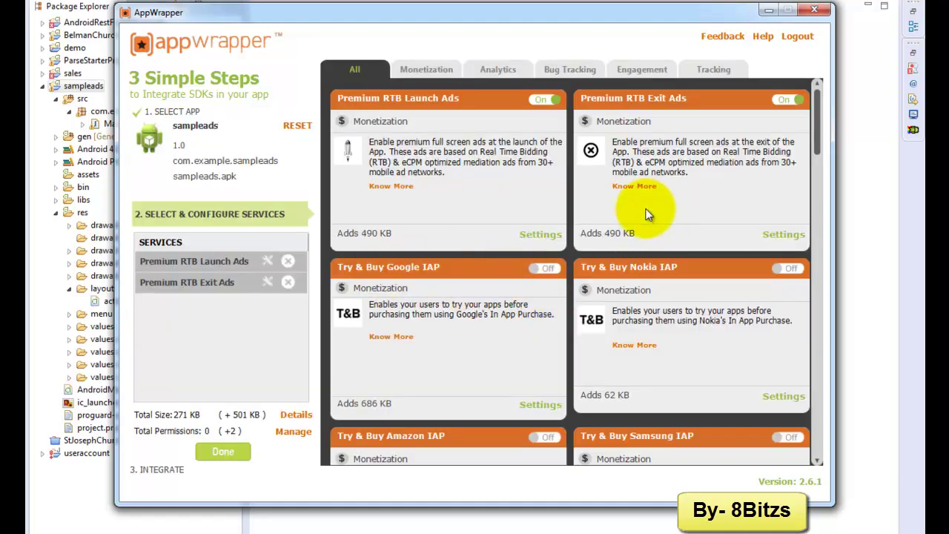
pyautogui.moveTo(538, 304)
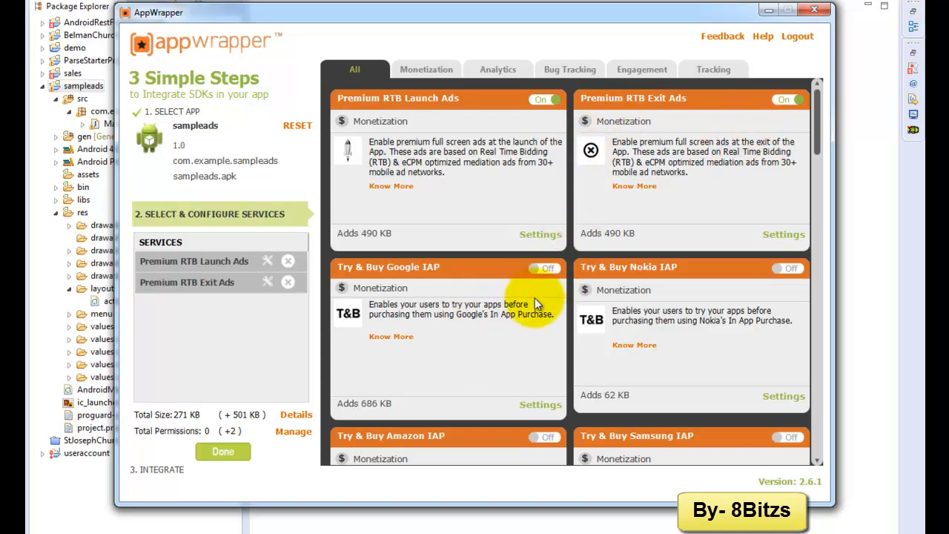
pyautogui.moveTo(726, 281)
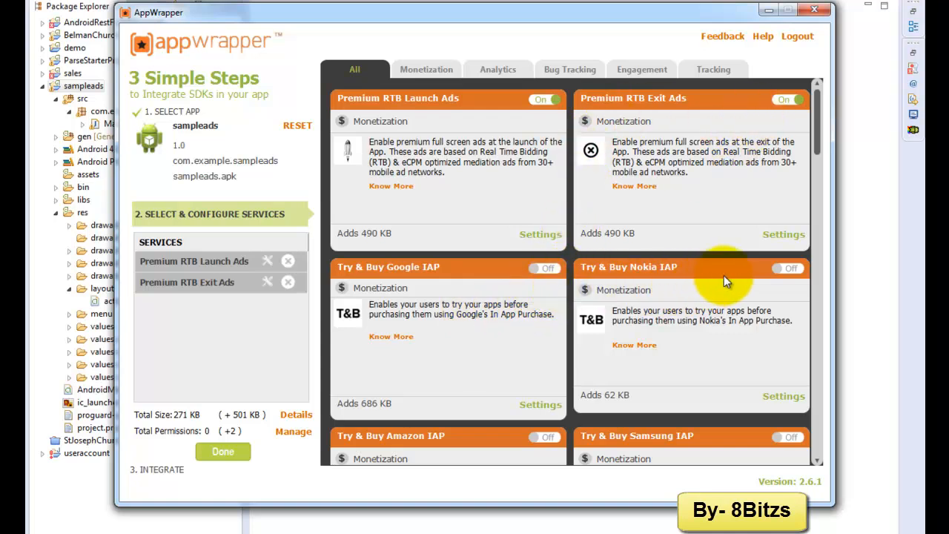
pyautogui.moveTo(801, 115)
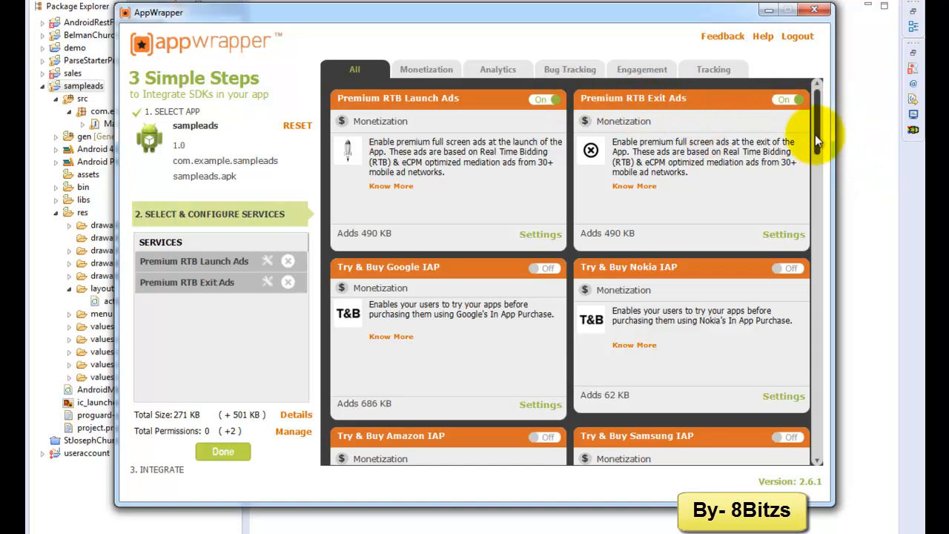
# Review the services list keeping Premium RTB Launch Ads and Exit Ads, then confirm with Done
pyautogui.scroll(-3)
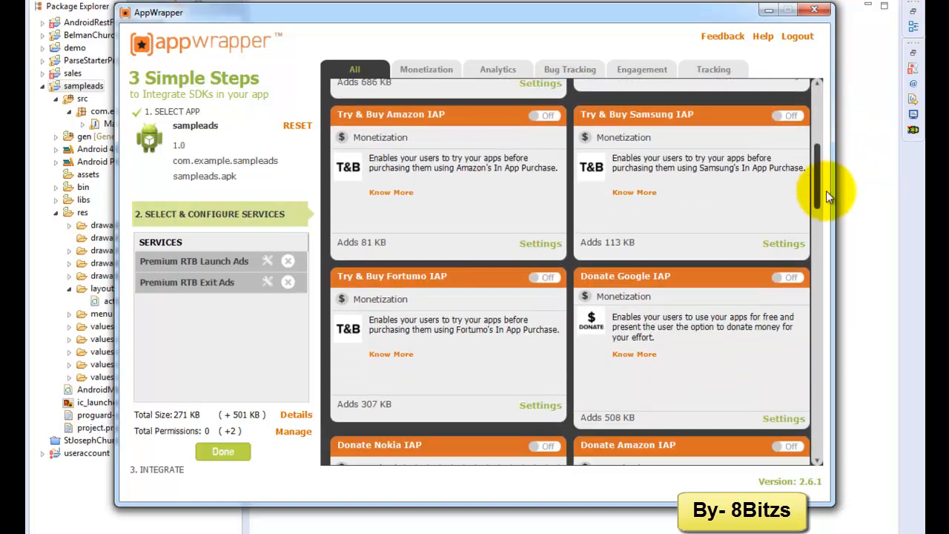
pyautogui.scroll(-3)
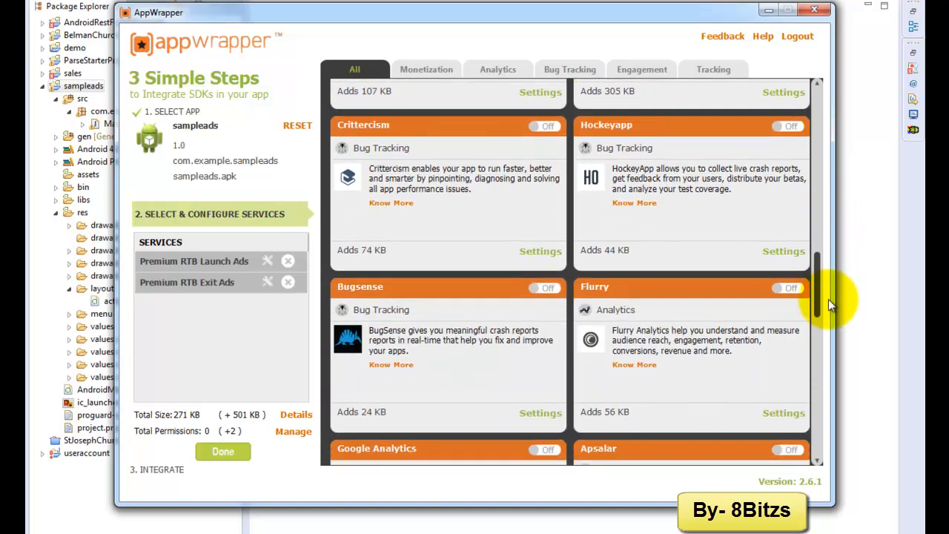
pyautogui.scroll(-3)
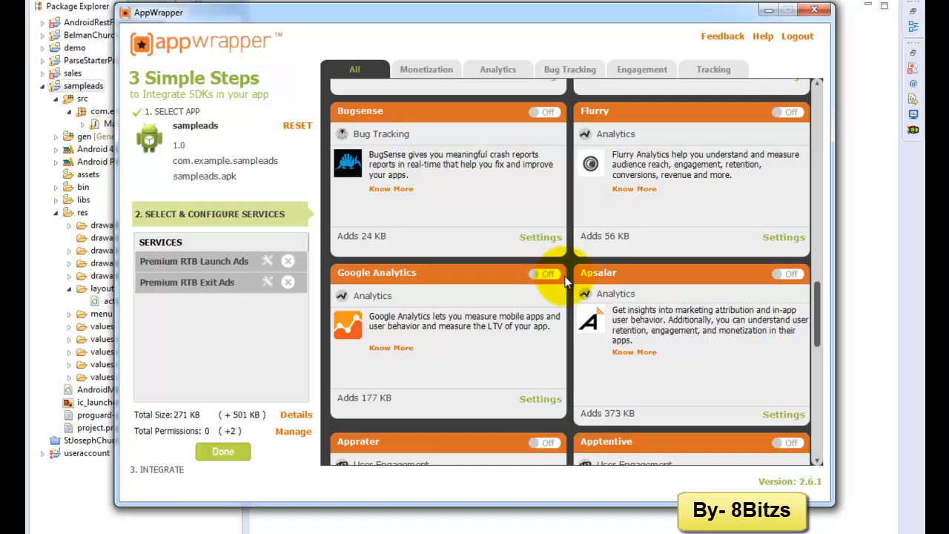
pyautogui.click(222, 450)
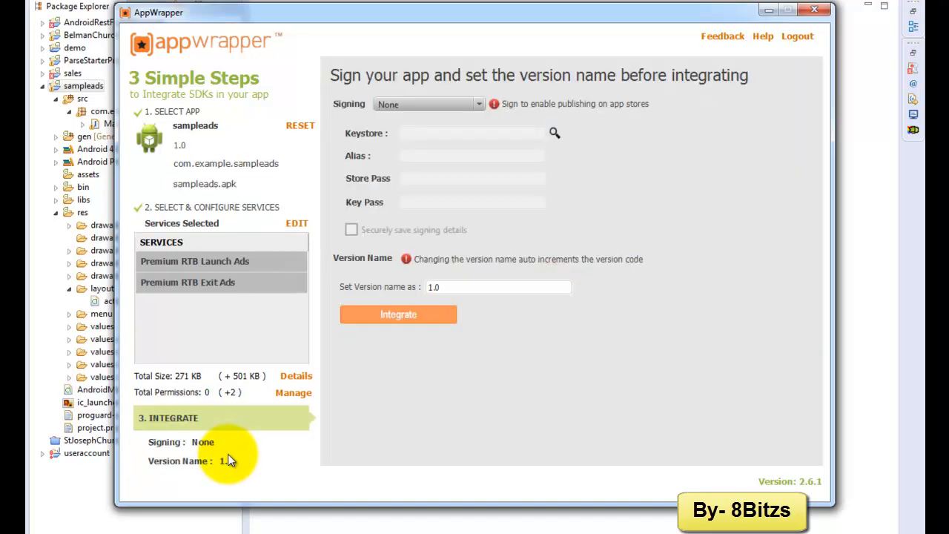
pyautogui.moveTo(515, 139)
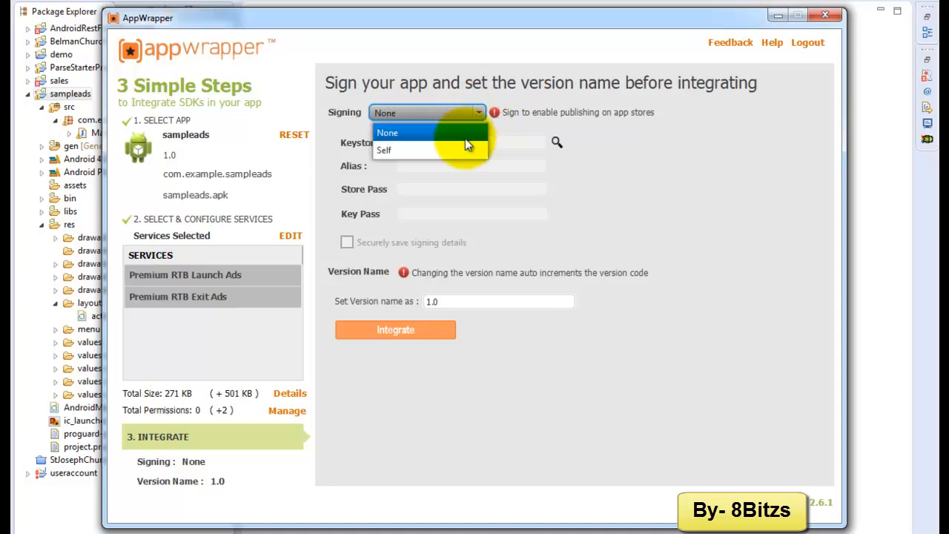
# Set Signing to Self and load the keystrokes keystore from D:\Joyson\adt-bundle\Workplace
pyautogui.click(384, 149)
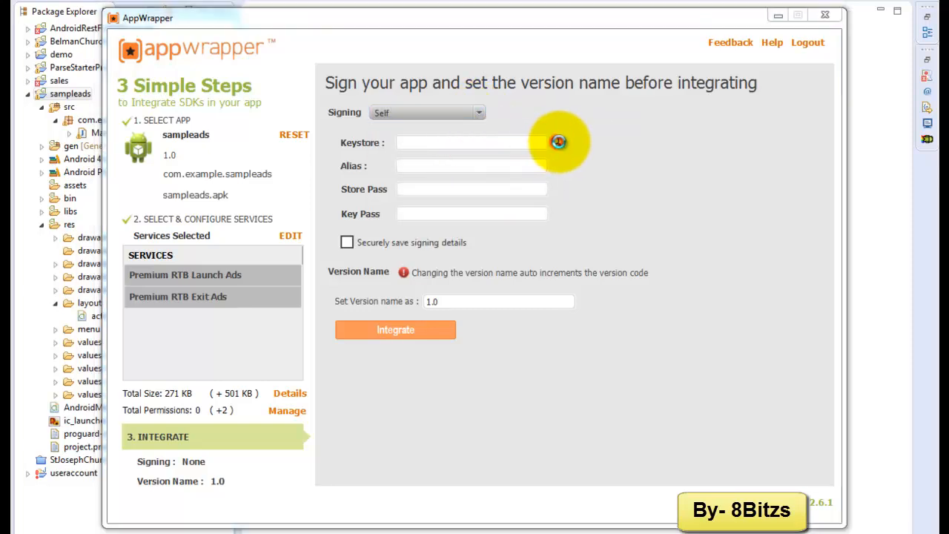
pyautogui.click(558, 142)
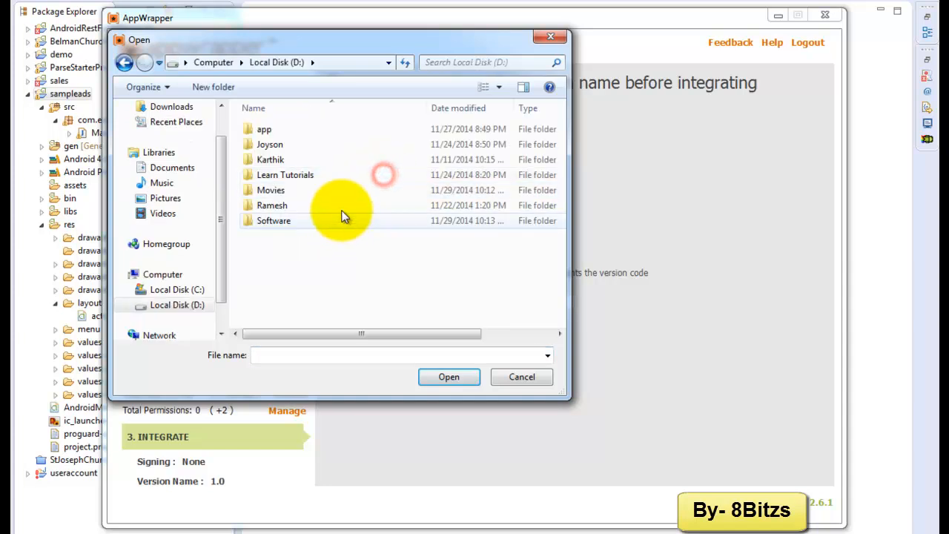
pyautogui.doubleClick(269, 144)
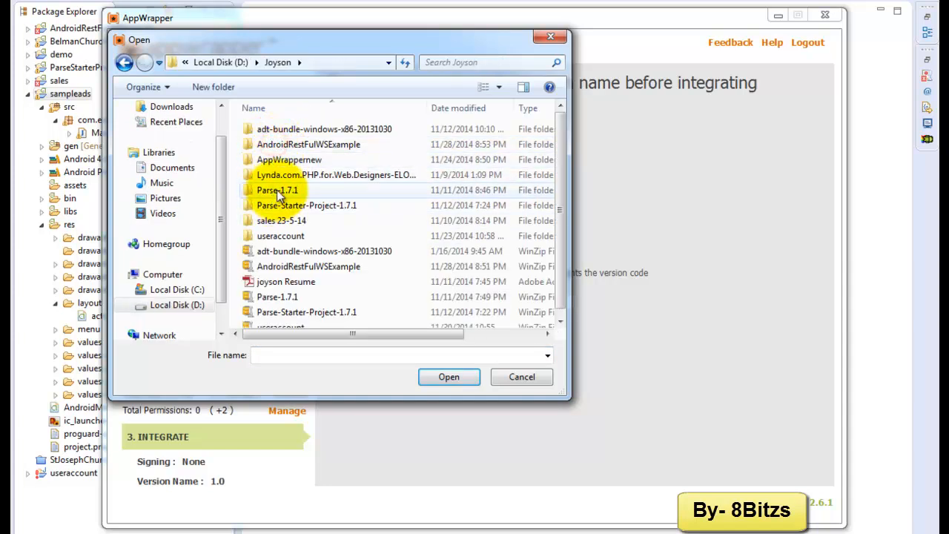
pyautogui.doubleClick(323, 128)
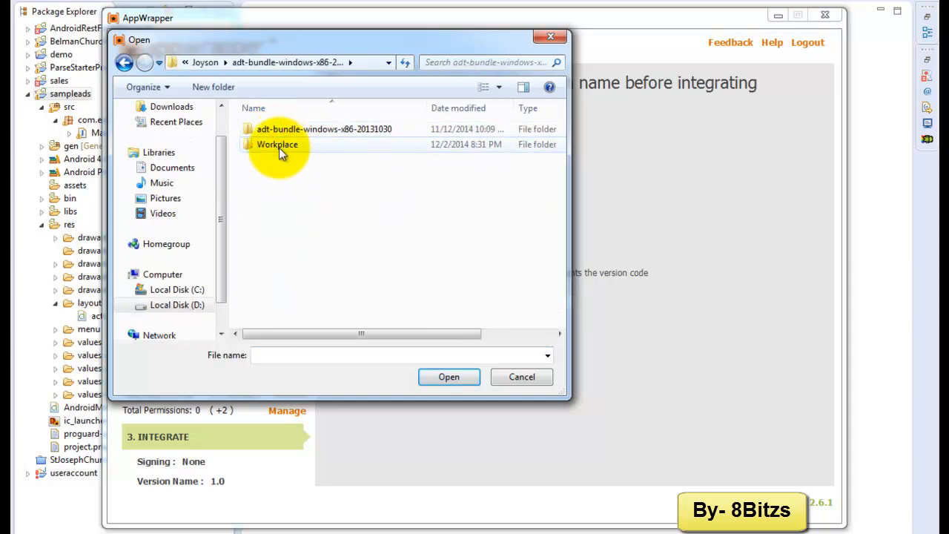
pyautogui.doubleClick(277, 144)
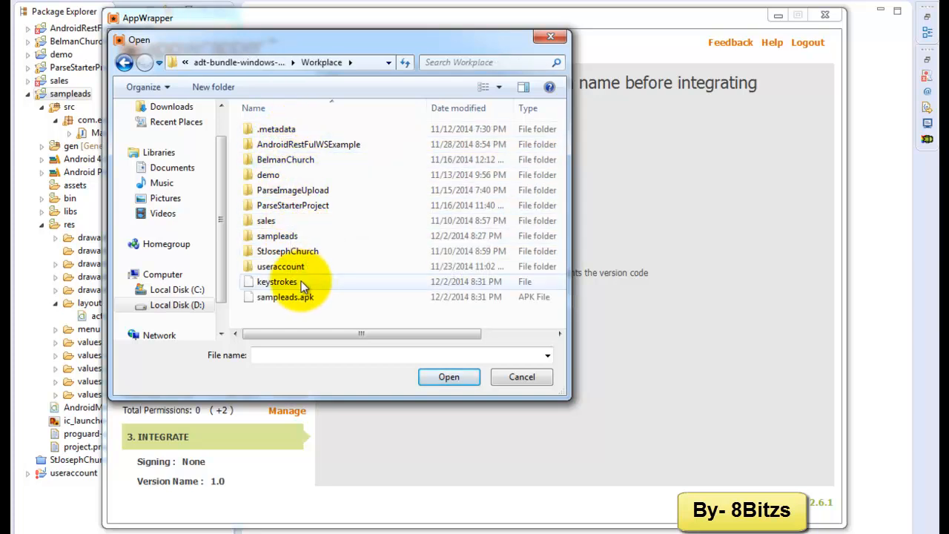
pyautogui.click(277, 281)
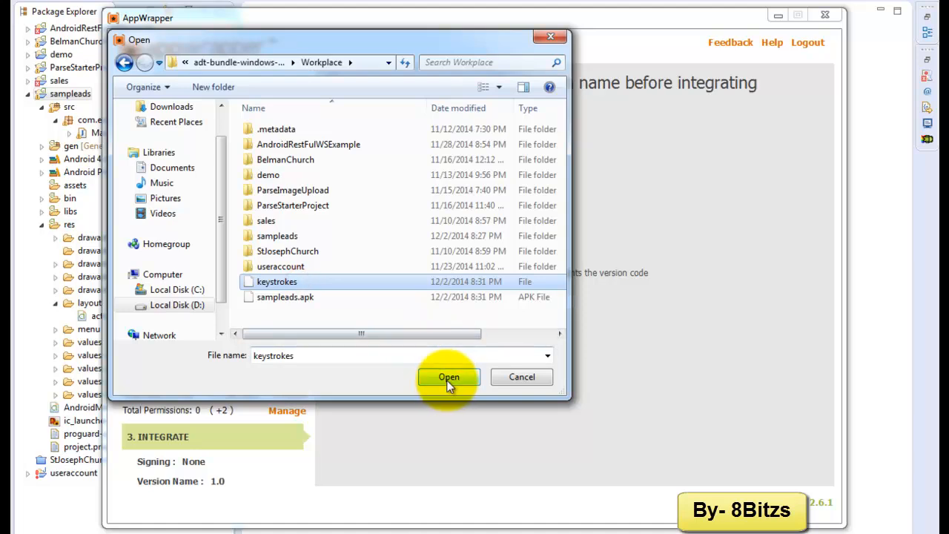
pyautogui.click(449, 376)
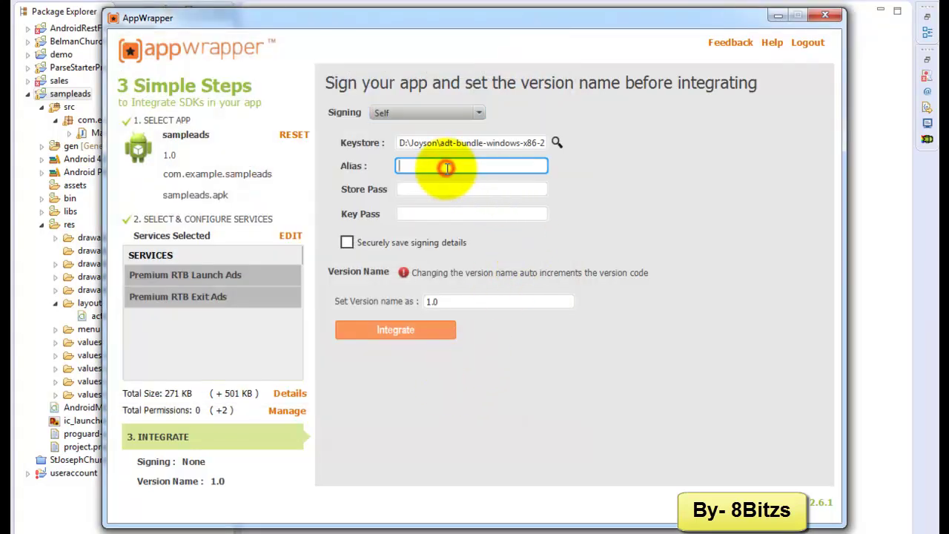
# Enter alias myAds with the store and key passwords, then run Integrate to produce sampleads_wrapped.apk
pyautogui.write('myA')
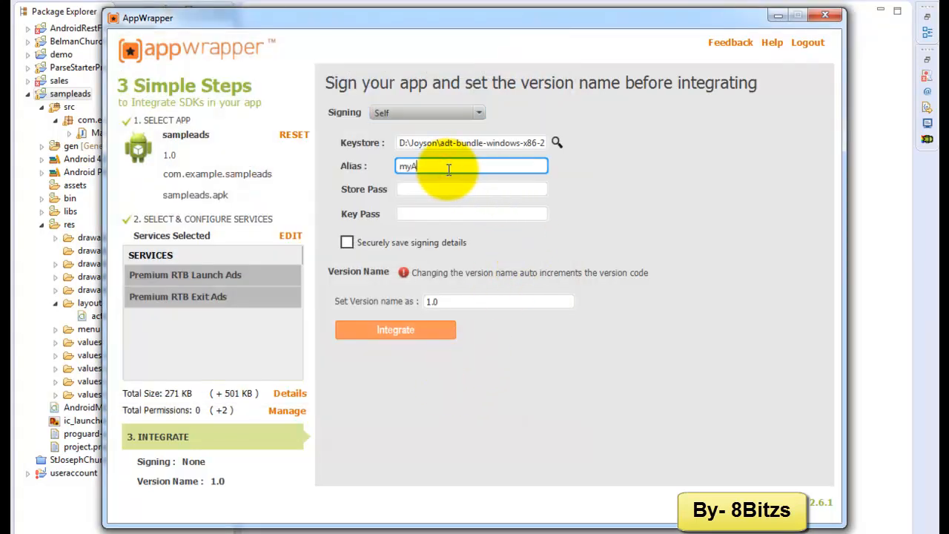
pyautogui.write('ds')
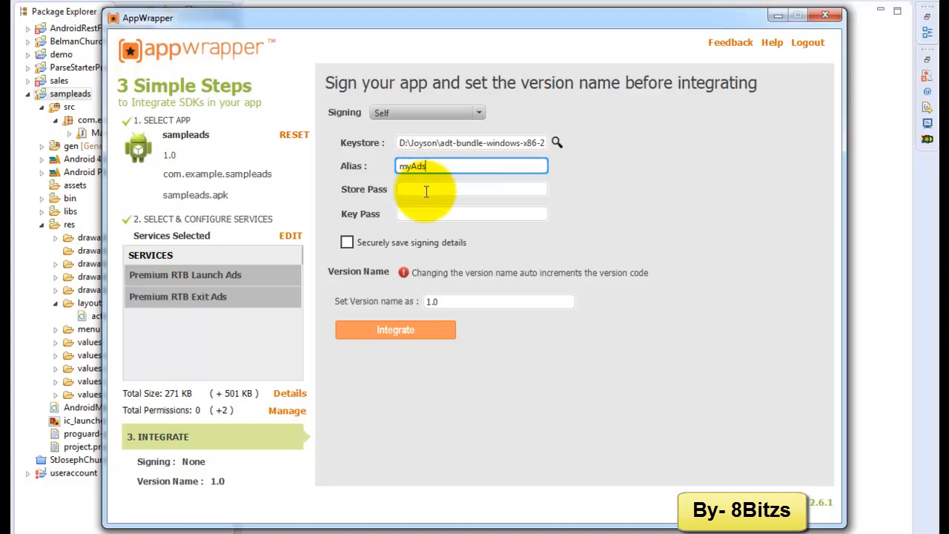
pyautogui.click(472, 189)
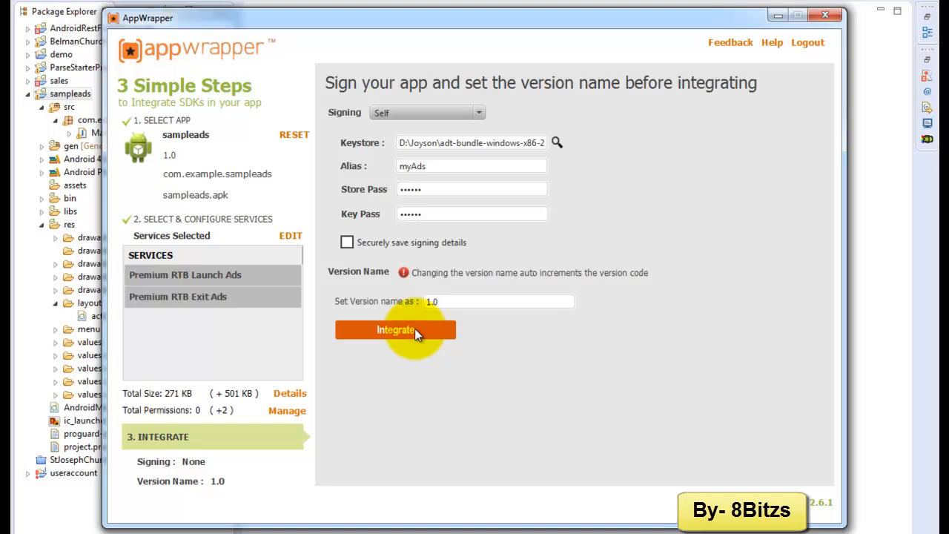
pyautogui.moveTo(430, 358)
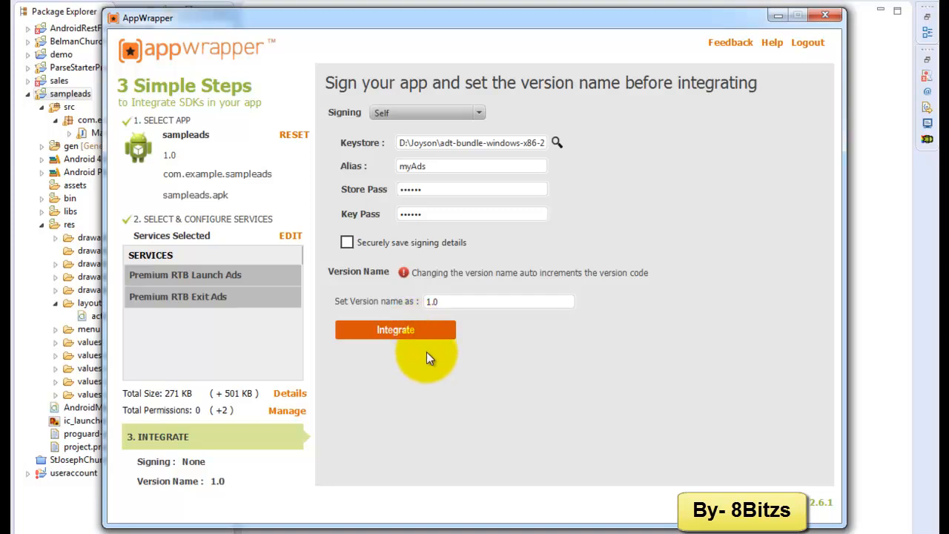
pyautogui.click(395, 329)
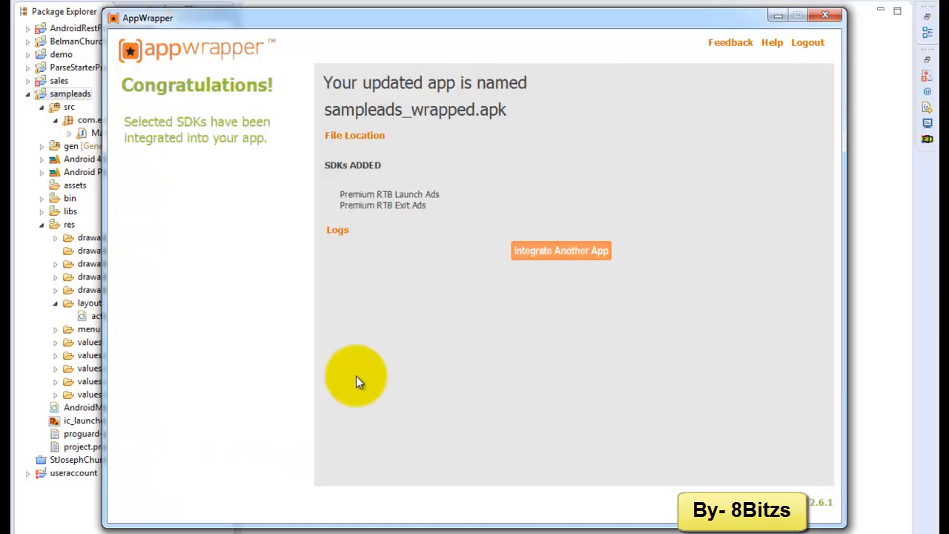
pyautogui.moveTo(363, 137)
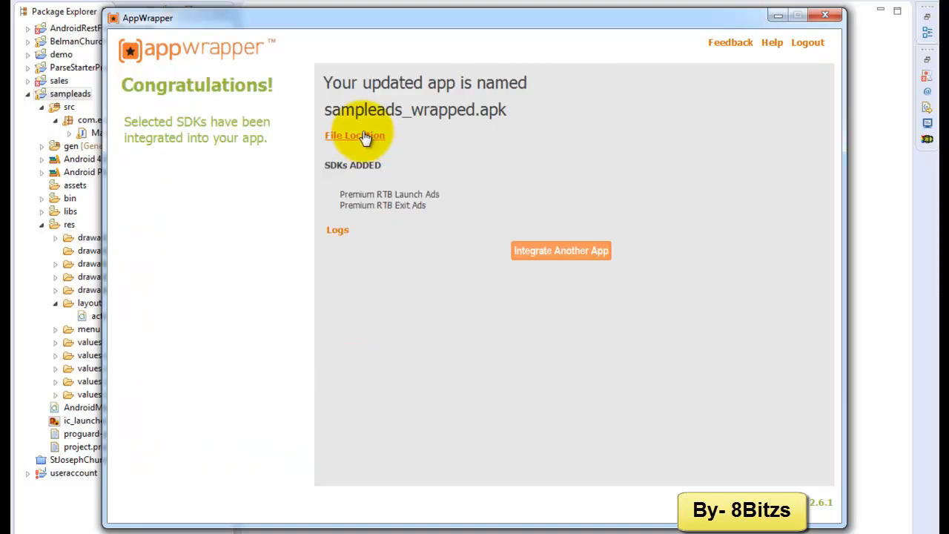
pyautogui.moveTo(365, 141)
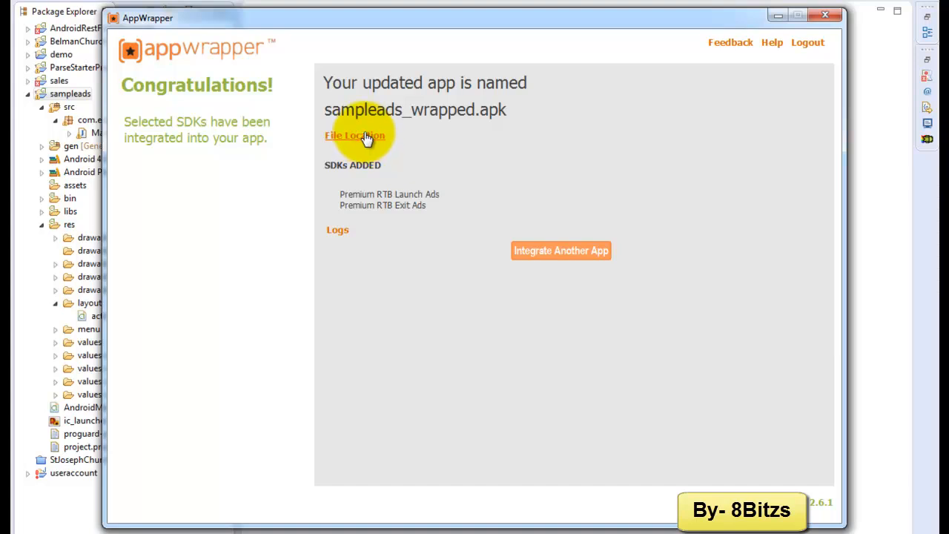
# Follow the File Location link on the Congratulations screen to the Workplace output folder
pyautogui.click(354, 136)
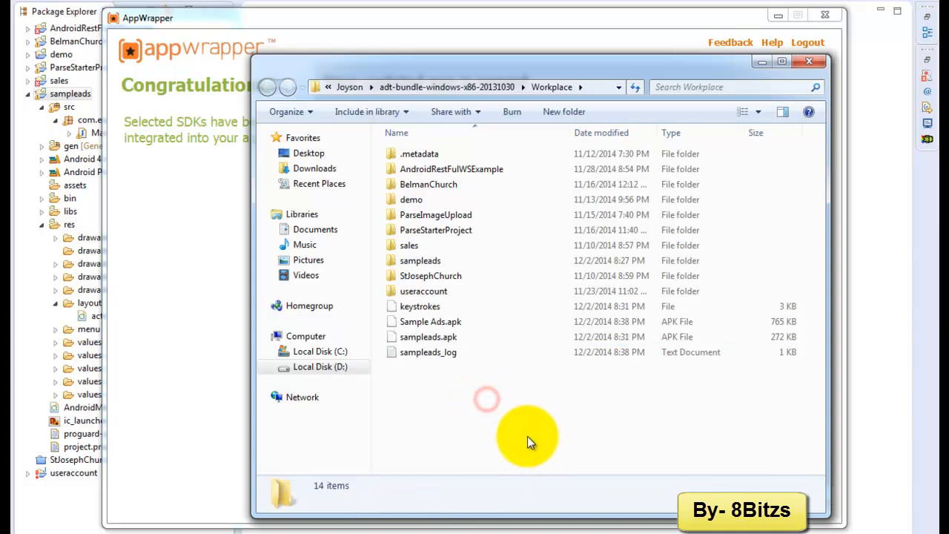
# Select Sample Ads.apk, then close the Workplace window, AppWrapper and the AppWrapperNew folder window
pyautogui.click(430, 321)
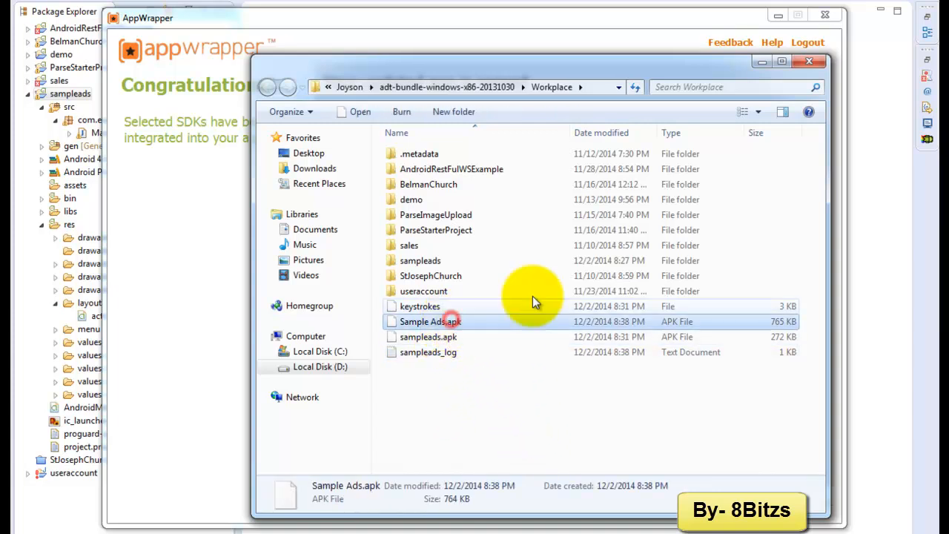
pyautogui.click(809, 61)
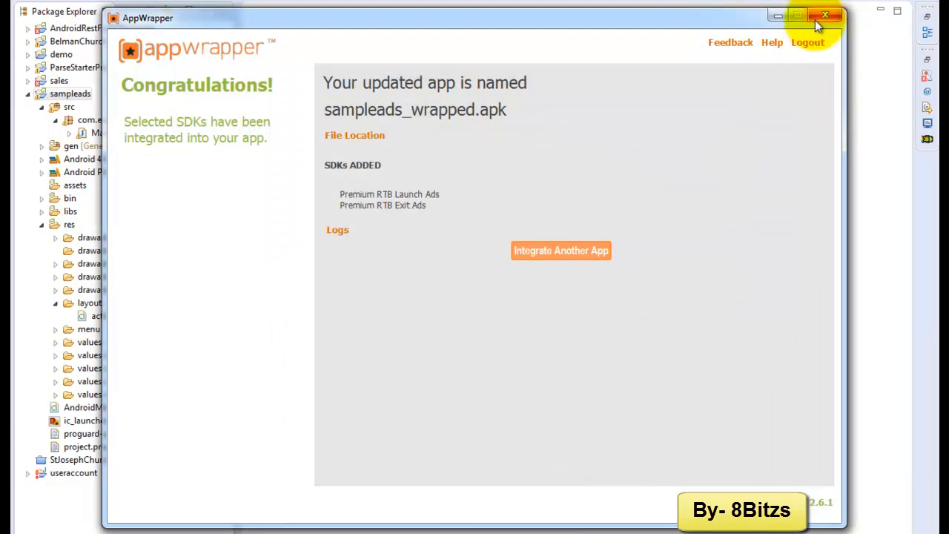
pyautogui.click(561, 250)
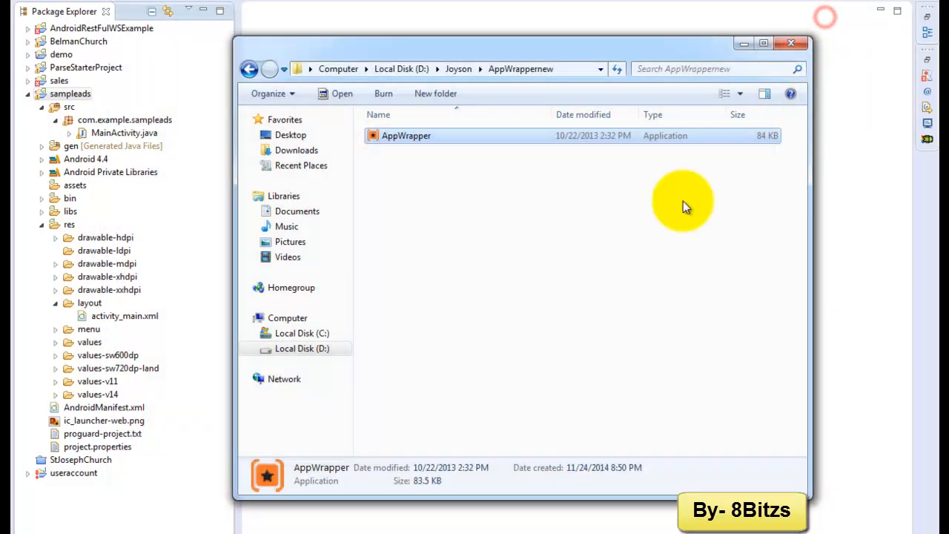
pyautogui.click(791, 42)
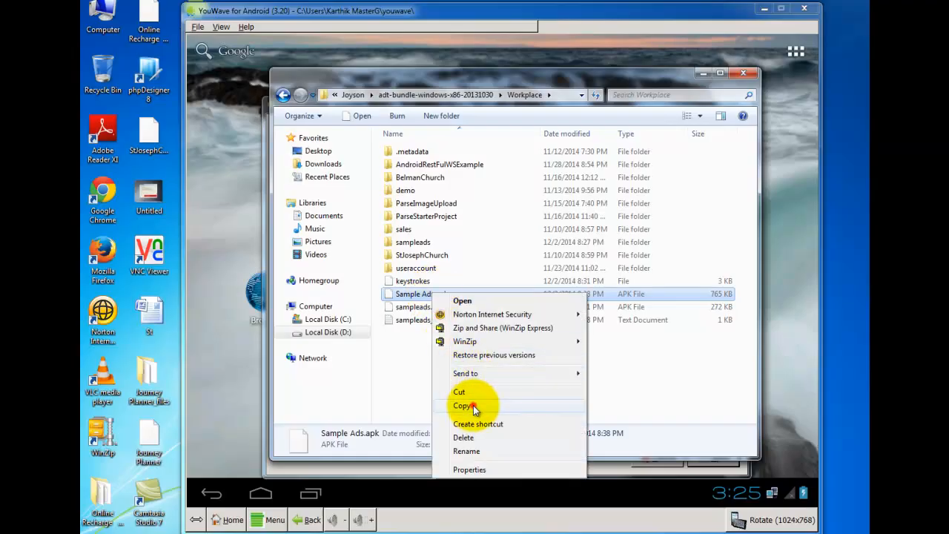
# Copy Sample Ads.apk and paste it into the youwave folder of the user profile on drive C
pyautogui.click(460, 405)
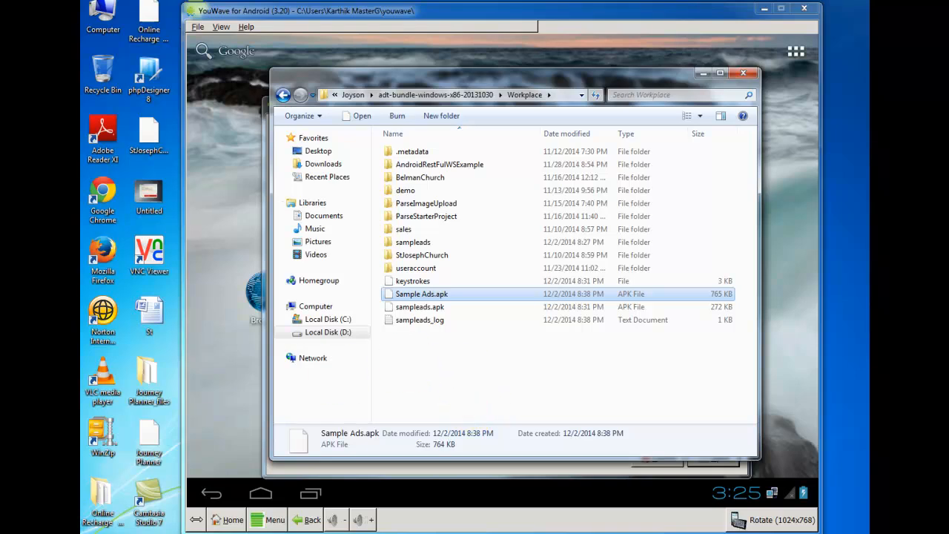
pyautogui.click(316, 306)
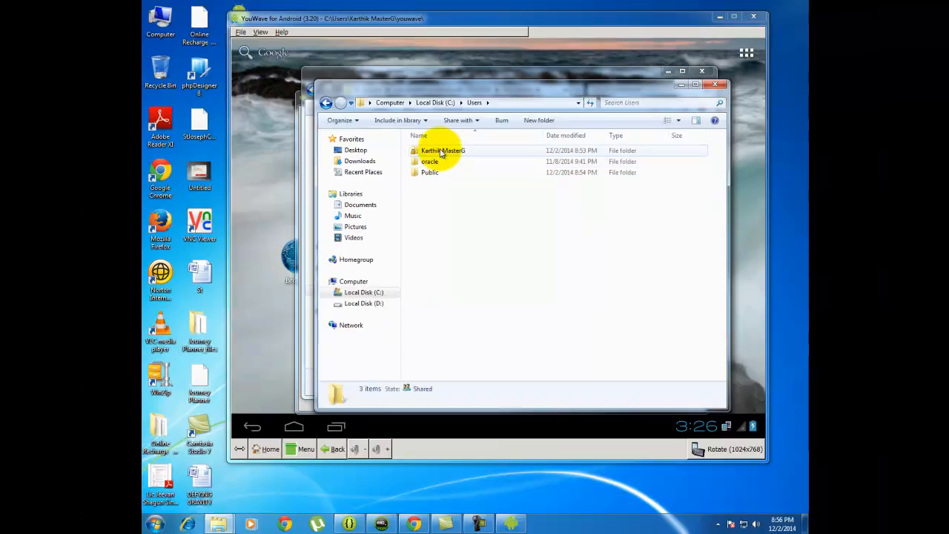
pyautogui.doubleClick(442, 150)
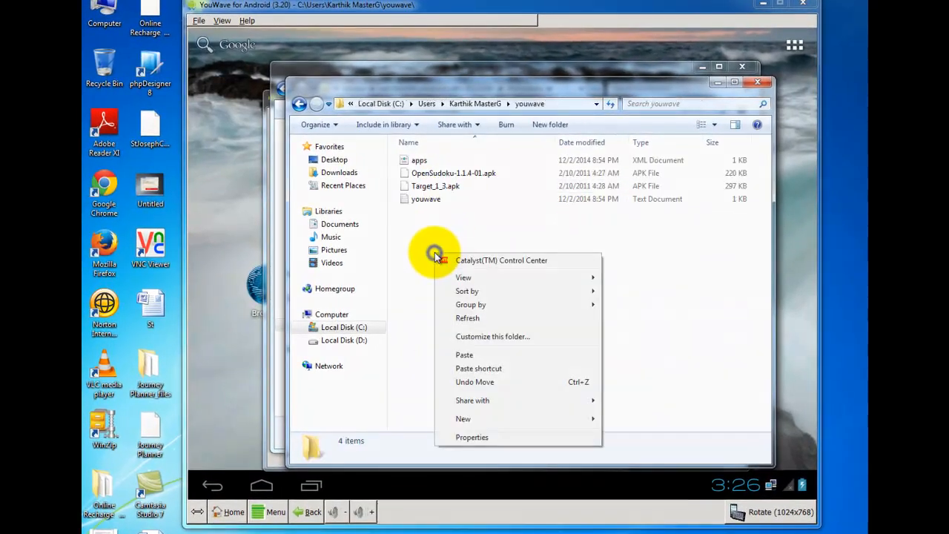
pyautogui.click(464, 354)
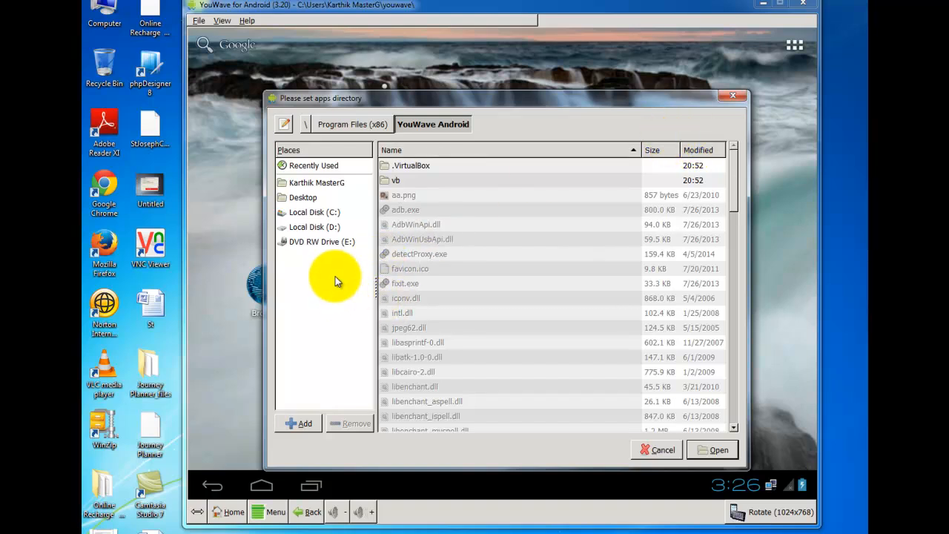
# Choose C:\Users\<user>\youwave as YouWave's apps directory so sampleads appears among installed apps
pyautogui.click(313, 165)
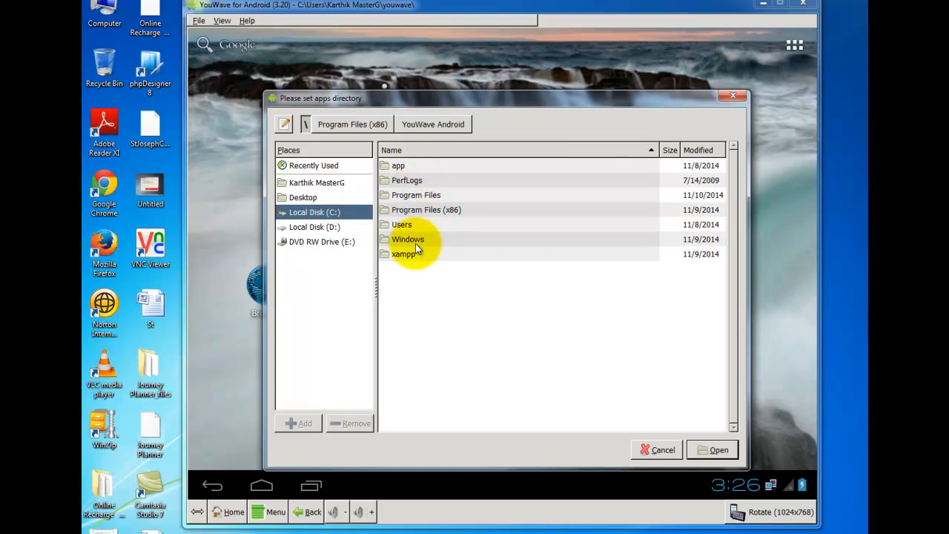
pyautogui.click(317, 182)
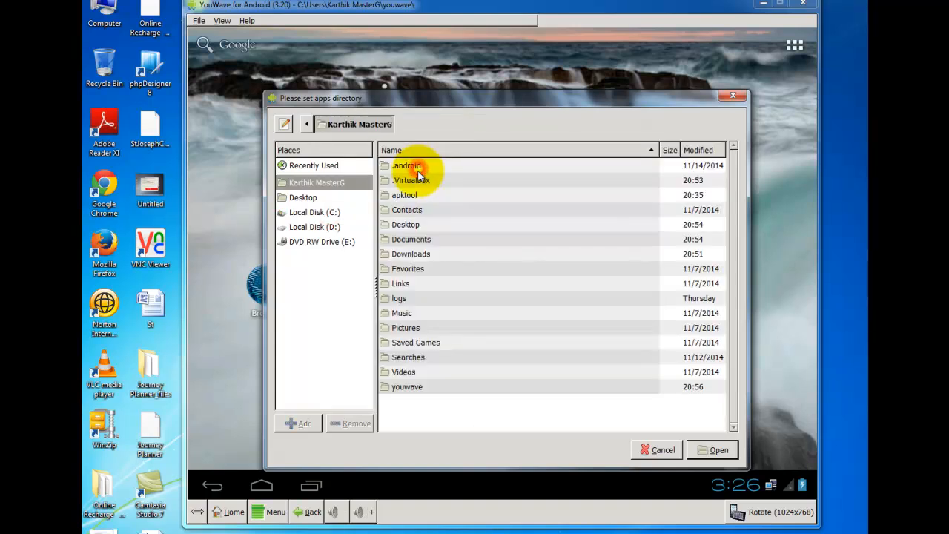
pyautogui.moveTo(454, 379)
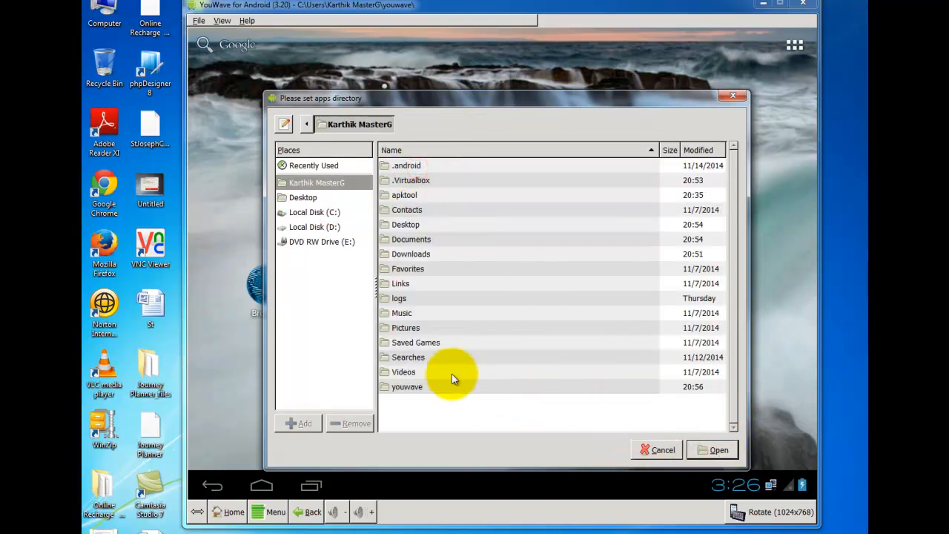
pyautogui.doubleClick(407, 387)
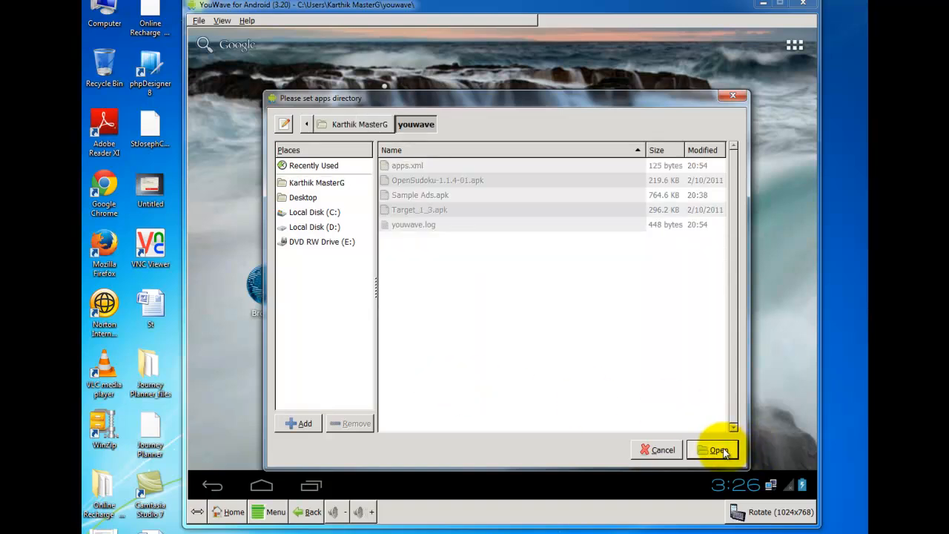
pyautogui.click(713, 449)
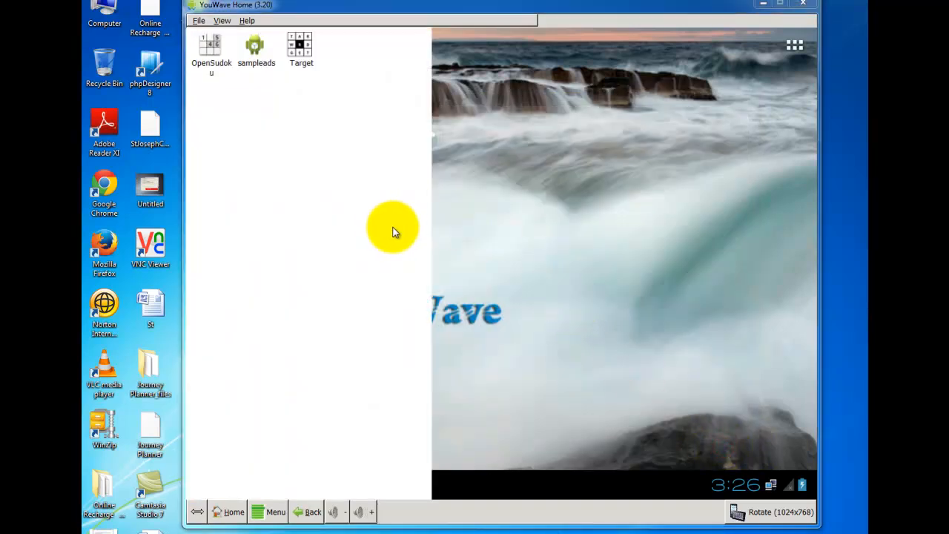
pyautogui.moveTo(255, 48)
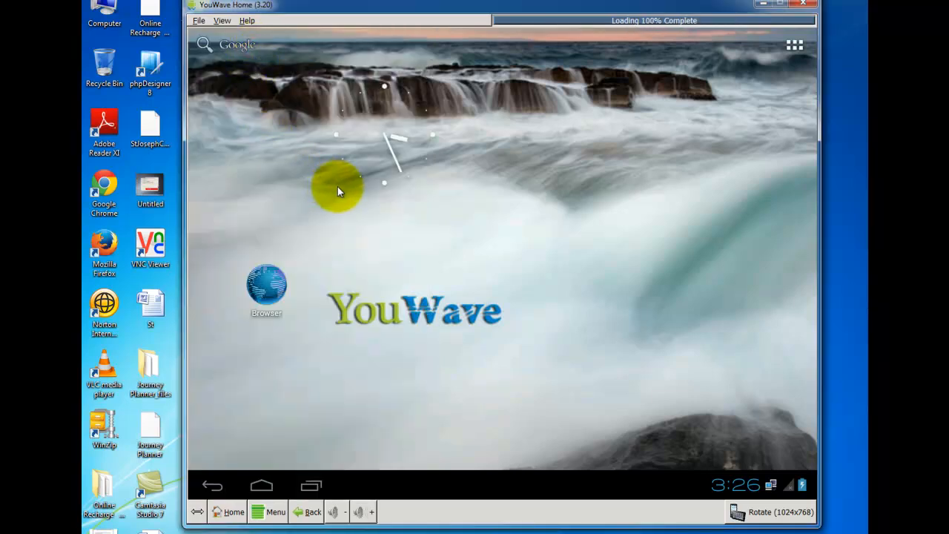
pyautogui.moveTo(552, 245)
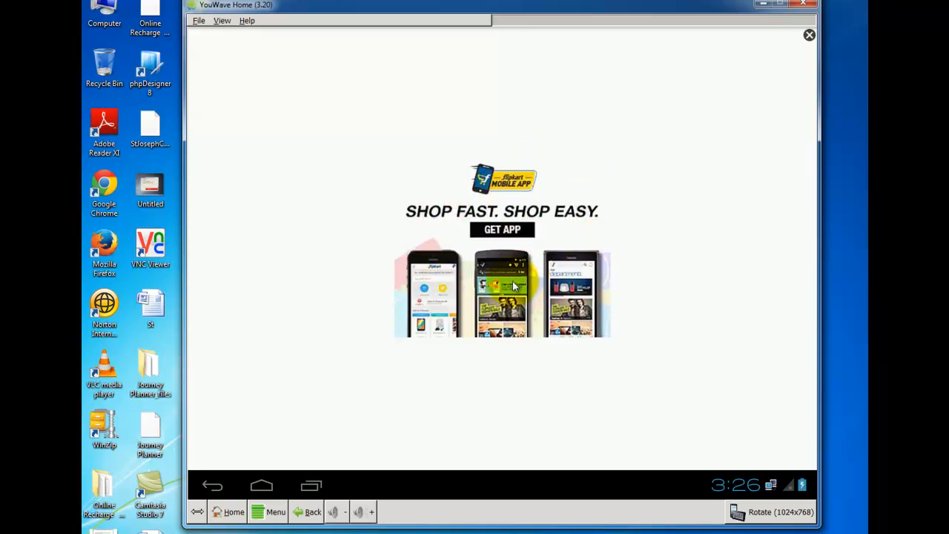
pyautogui.moveTo(515, 217)
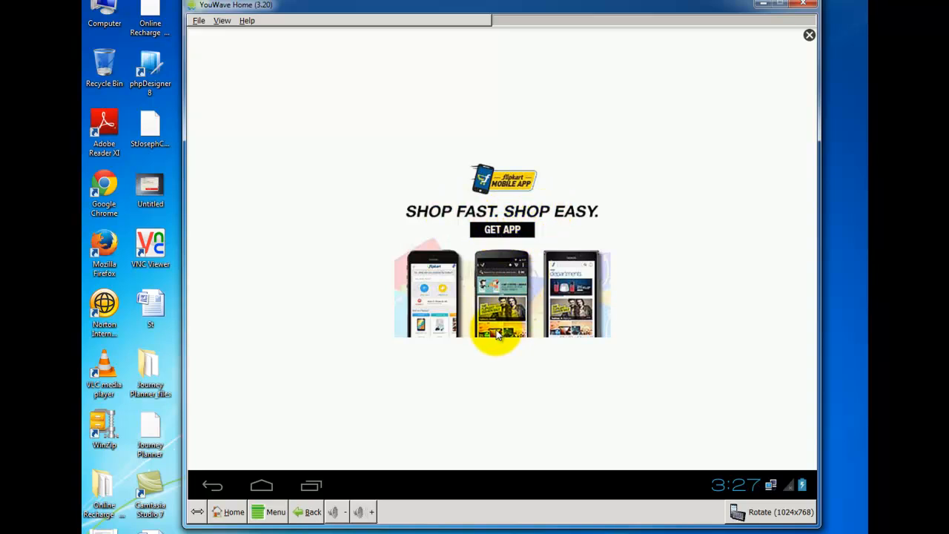
pyautogui.moveTo(808, 37)
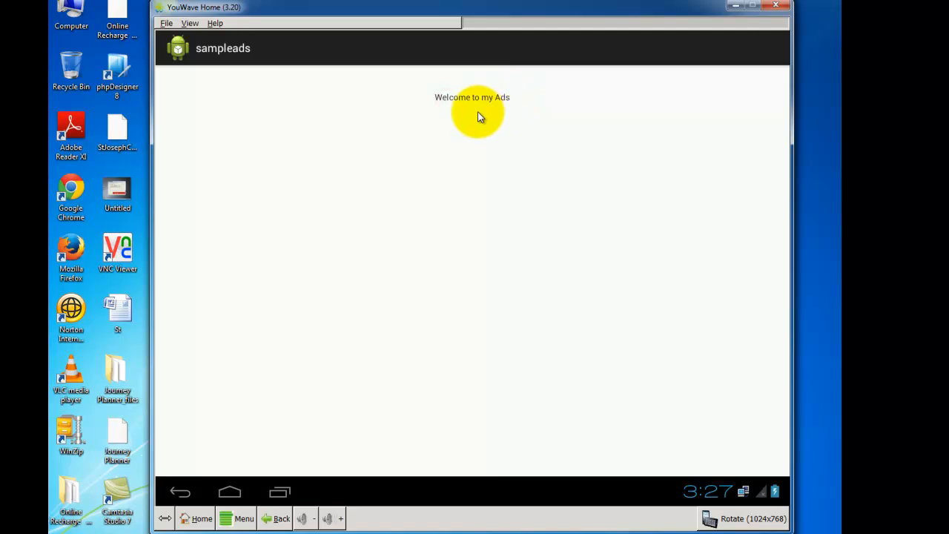
pyautogui.moveTo(208, 478)
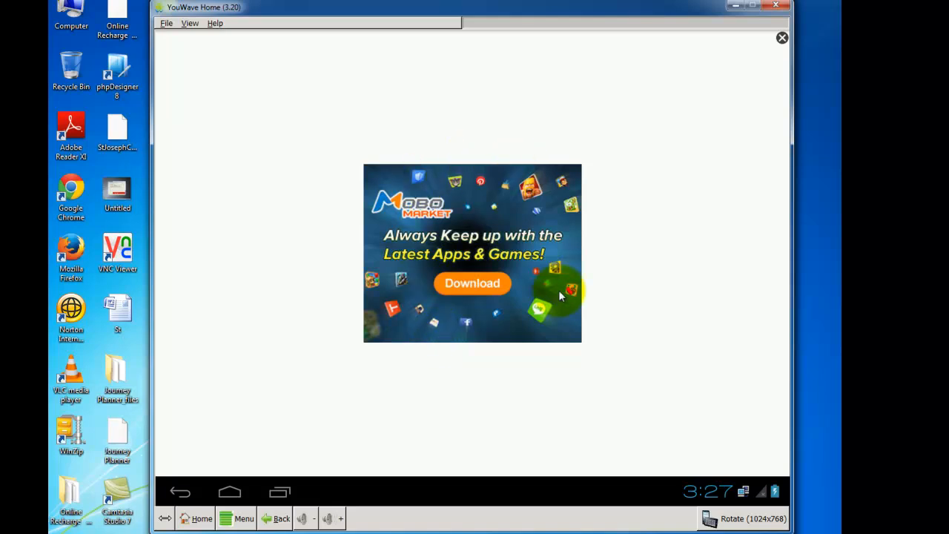
pyautogui.moveTo(415, 255)
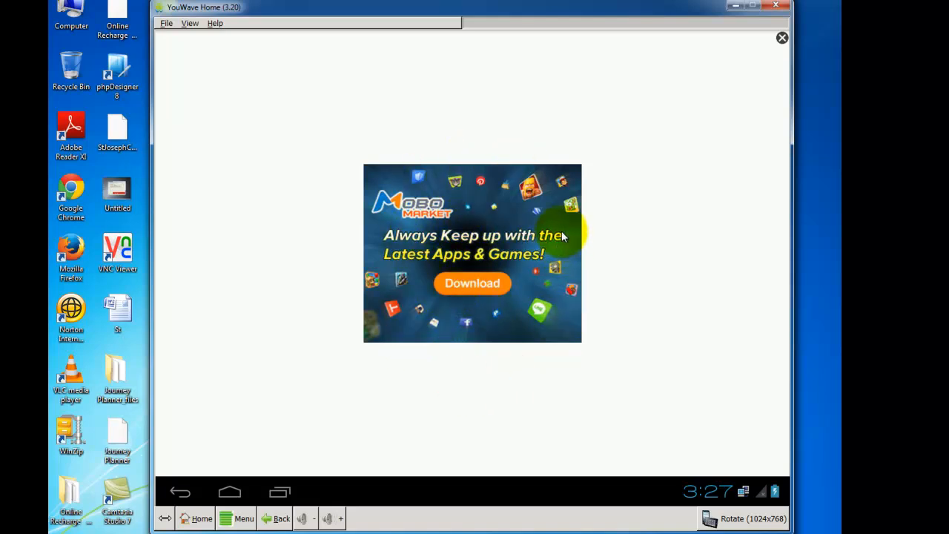
# Dismiss the Mobo Market exit ad shown on leaving sampleads, returning to the Android home screen
pyautogui.click(782, 37)
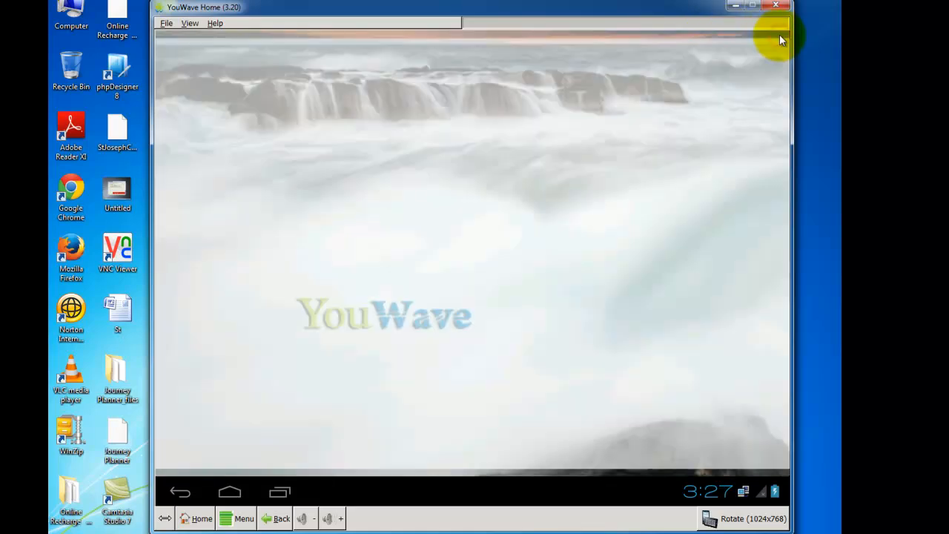